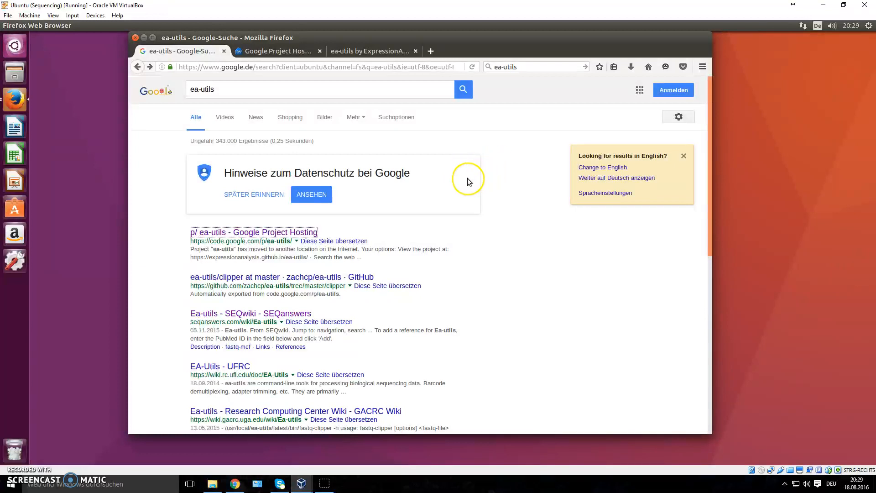
mouse_move(462, 190)
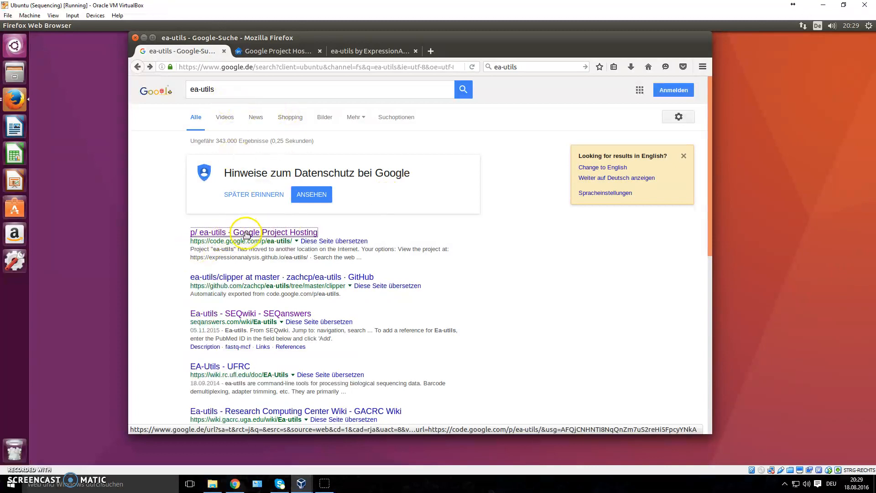
Follow the Google result to the old ea-utils Google Project Hosting page.
click(254, 231)
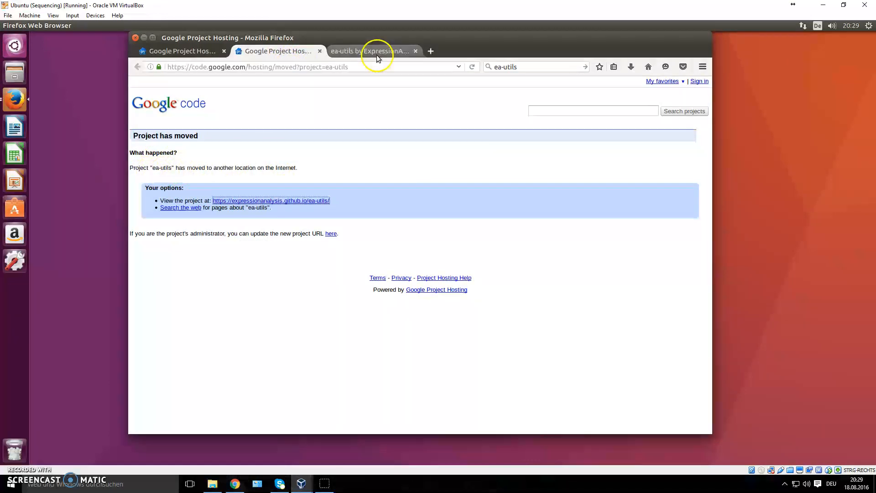
Switch to the ea-utils by ExpressionAnalysis GitHub page.
click(372, 51)
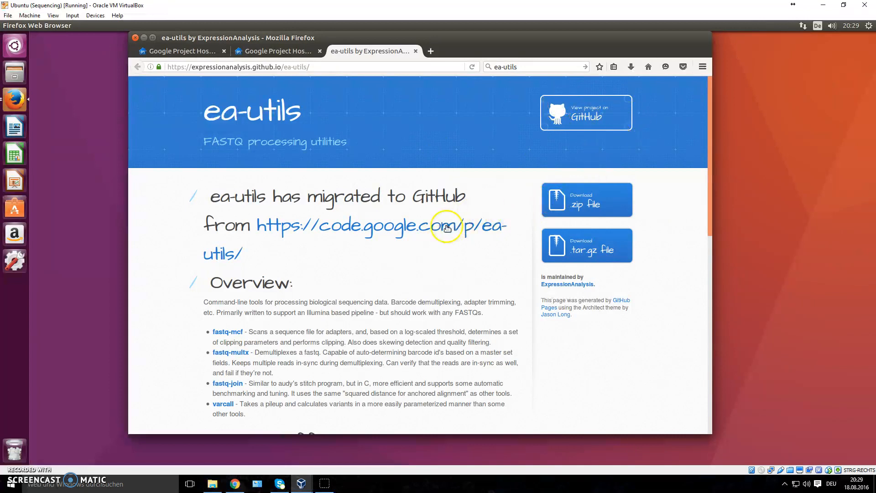
mouse_move(432, 240)
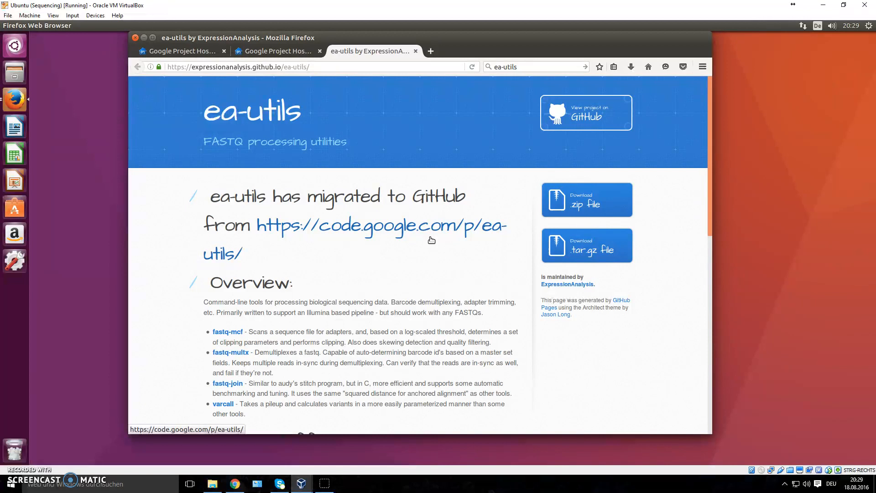
mouse_move(254, 210)
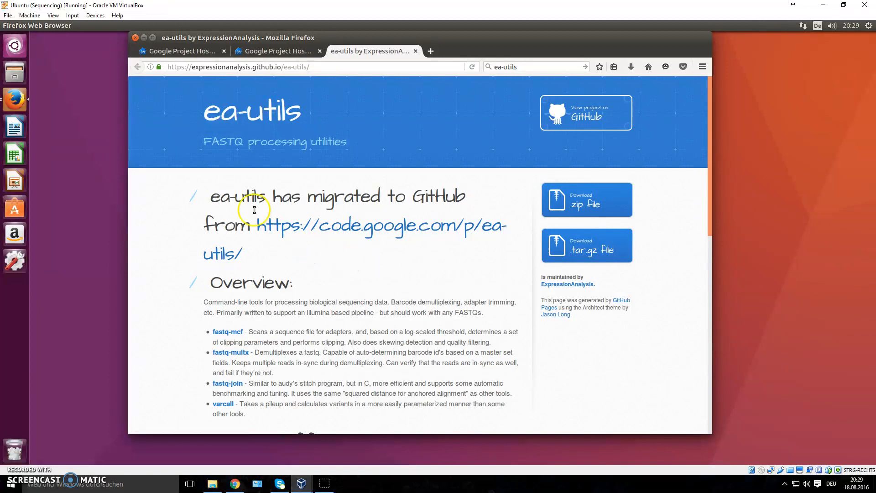
mouse_move(332, 199)
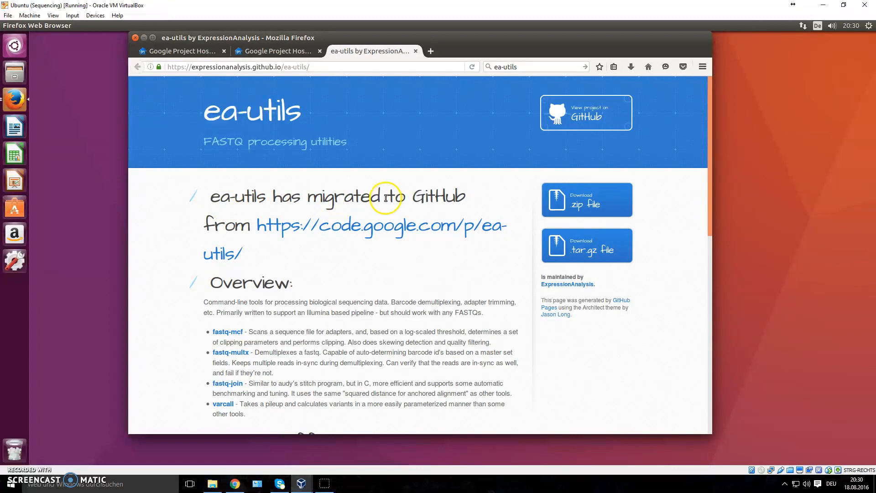
Scroll to the Overview section describing fastq-mcf, fastq-multx and the other tools.
scroll(down, 3)
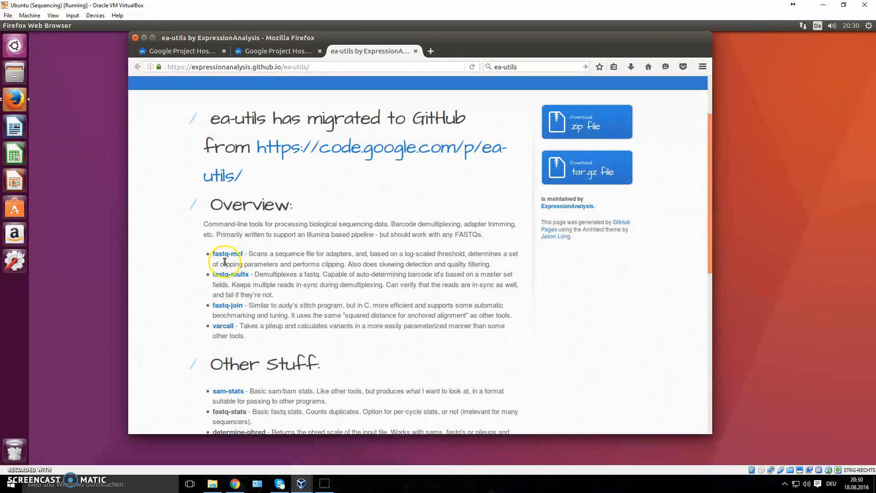
mouse_move(229, 257)
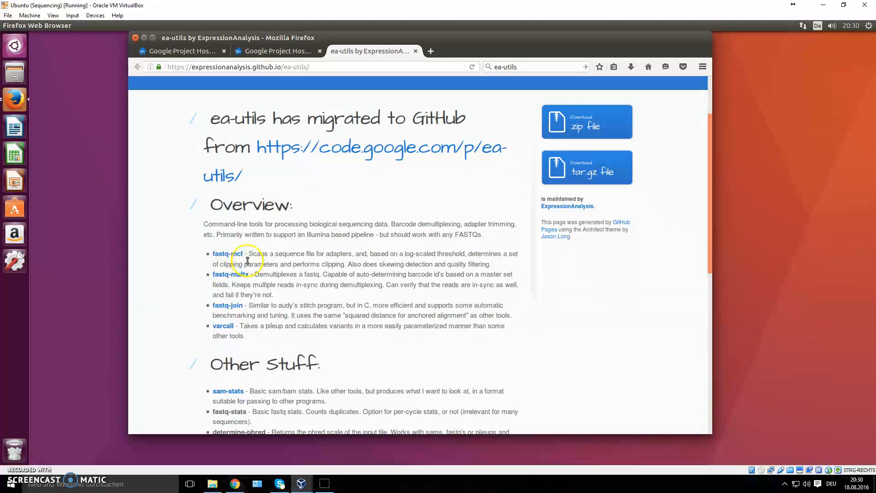
drag(249, 259, 482, 254)
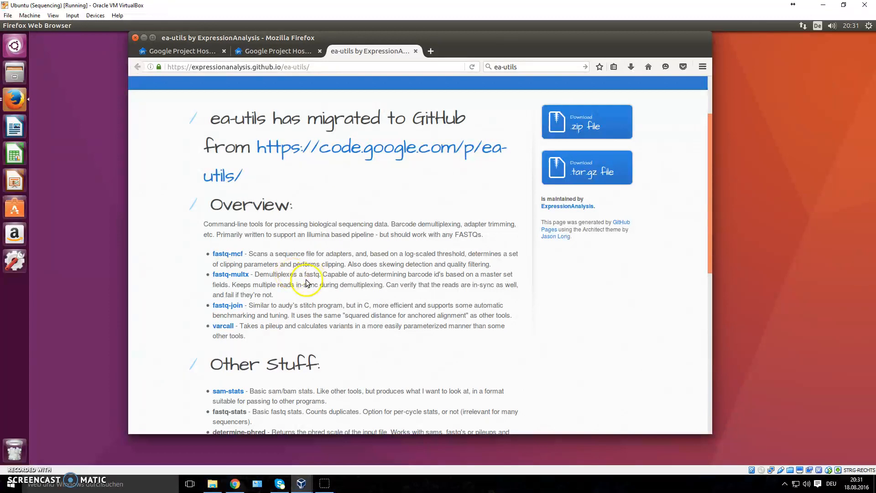
mouse_move(204, 277)
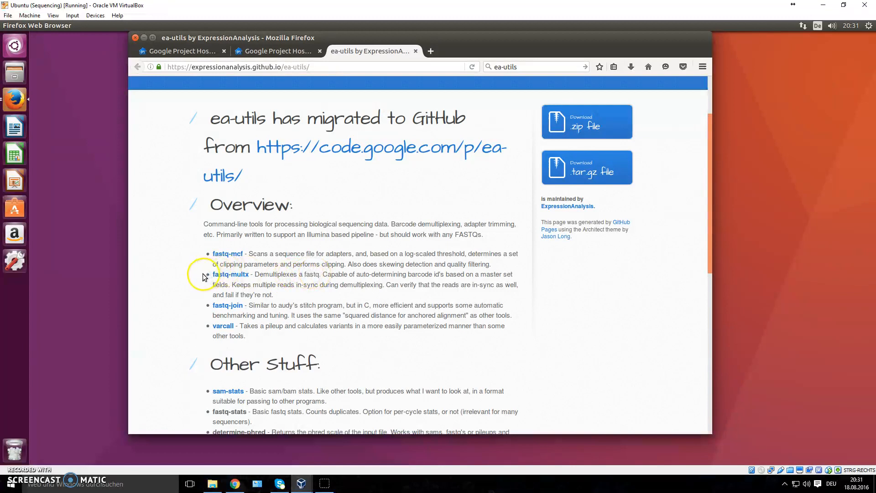
mouse_move(230, 274)
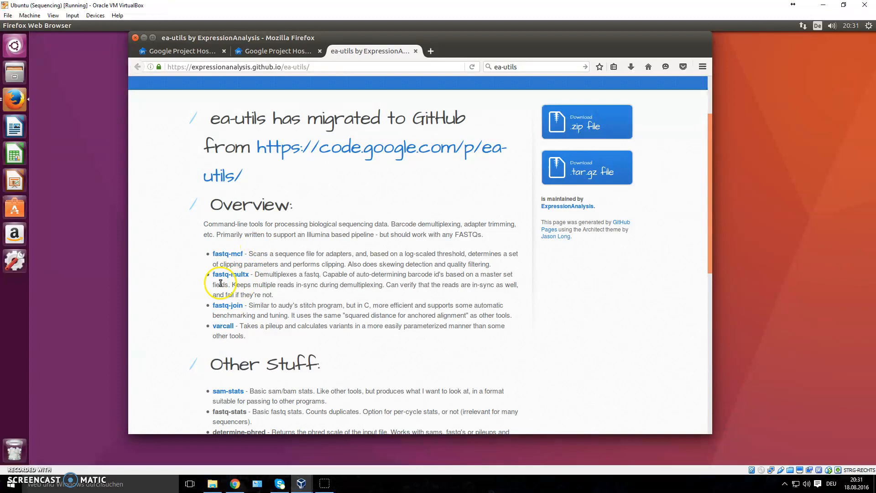
mouse_move(241, 282)
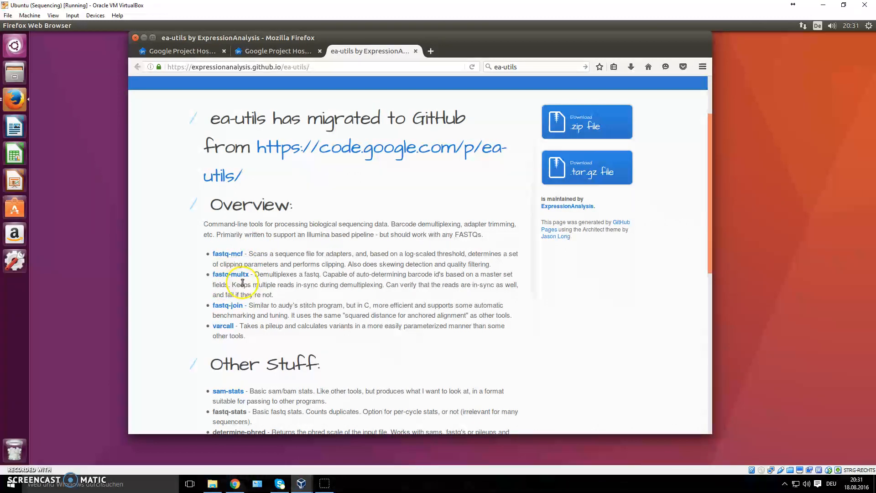
mouse_move(252, 313)
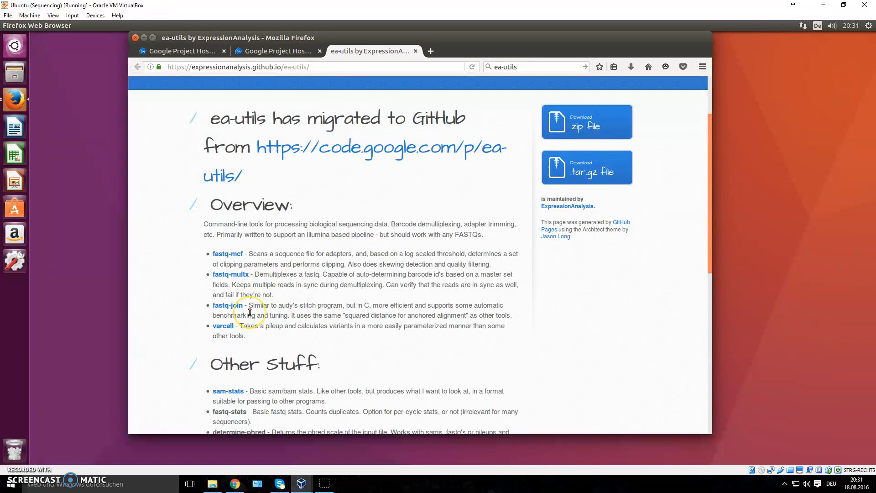
mouse_move(262, 300)
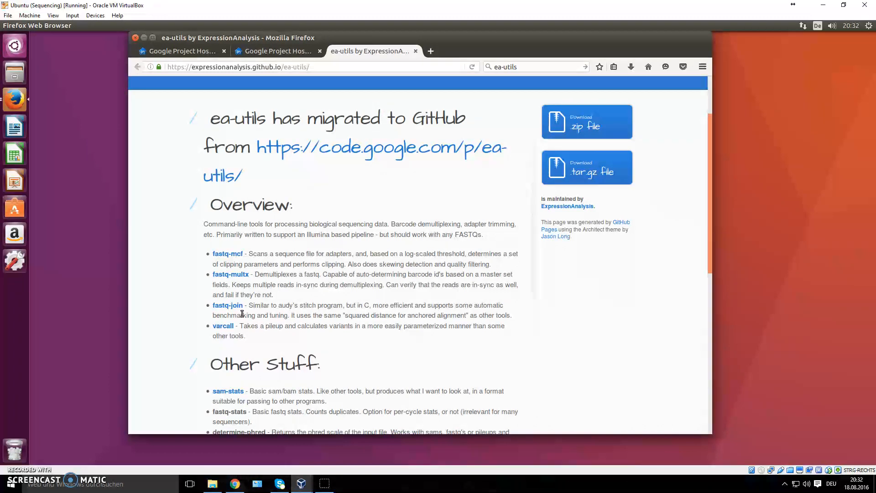
mouse_move(587, 168)
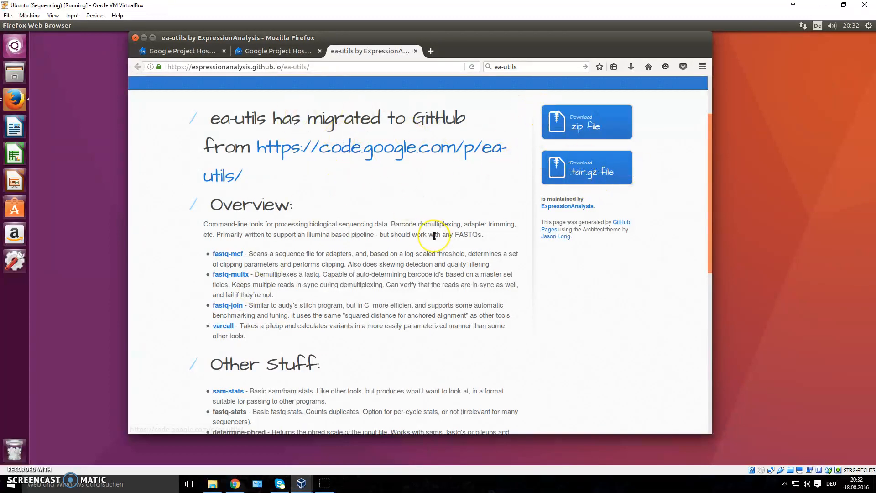
Run sudo apt-get install ea-utils in a new terminal; version 1.1.2 is already installed.
click(13, 288)
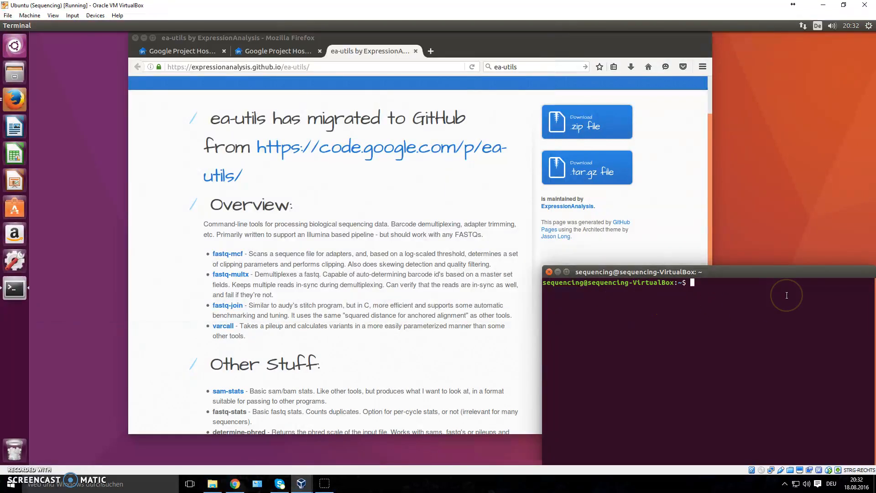
text(sudo apt-get)
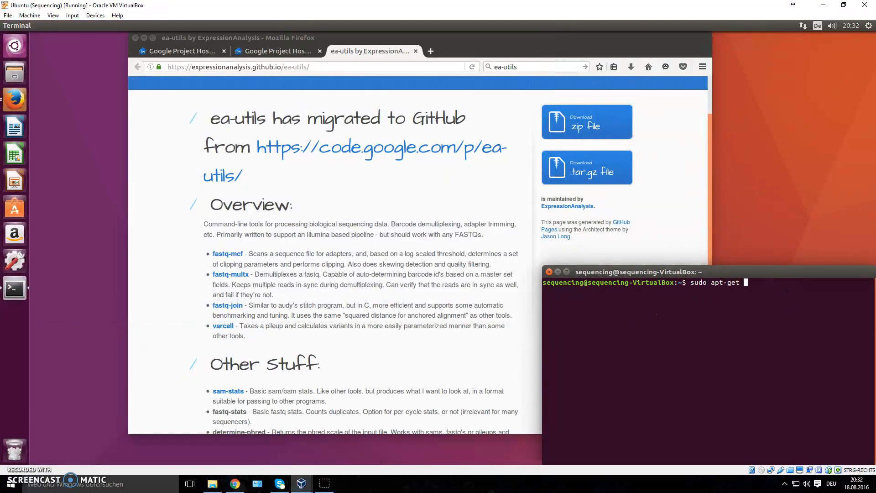
text(install)
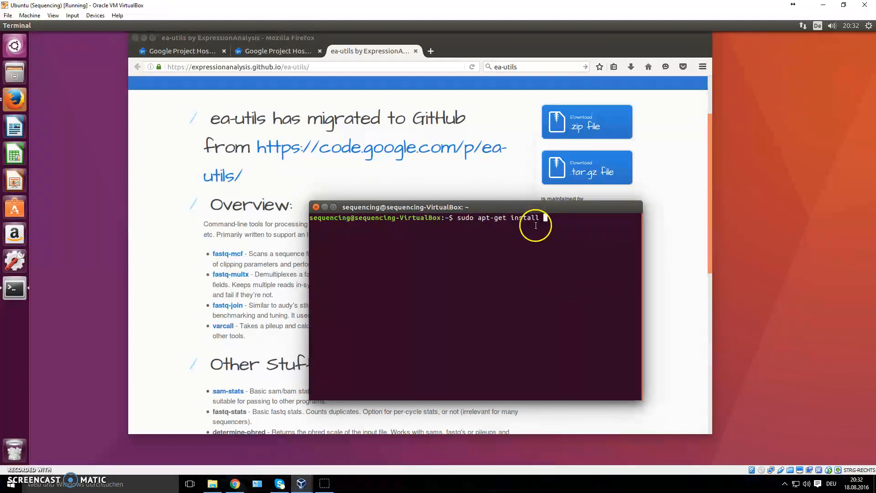
text(ea.)
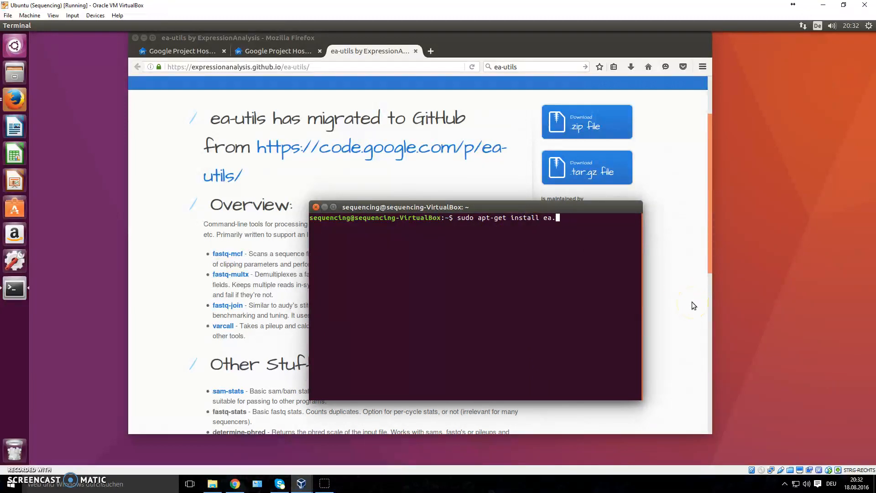
text(utils)
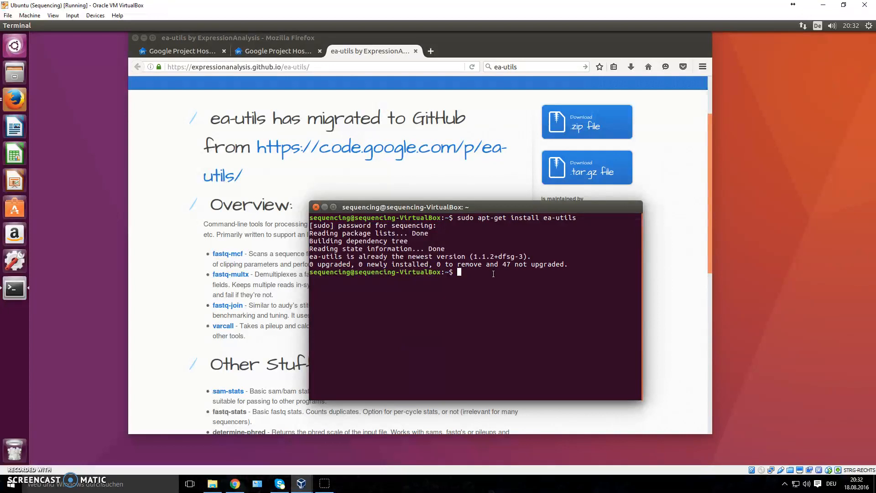
mouse_move(464, 273)
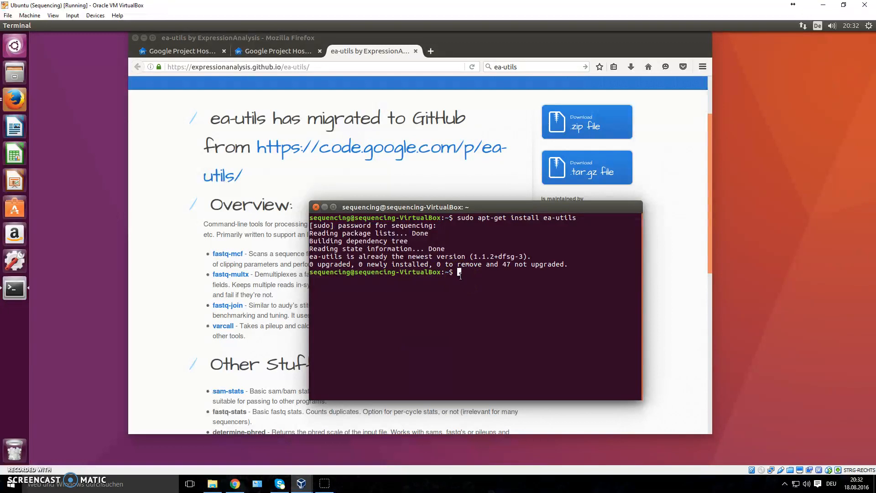
Run fastq-mcf with no arguments to print its usage options.
text(fastq)
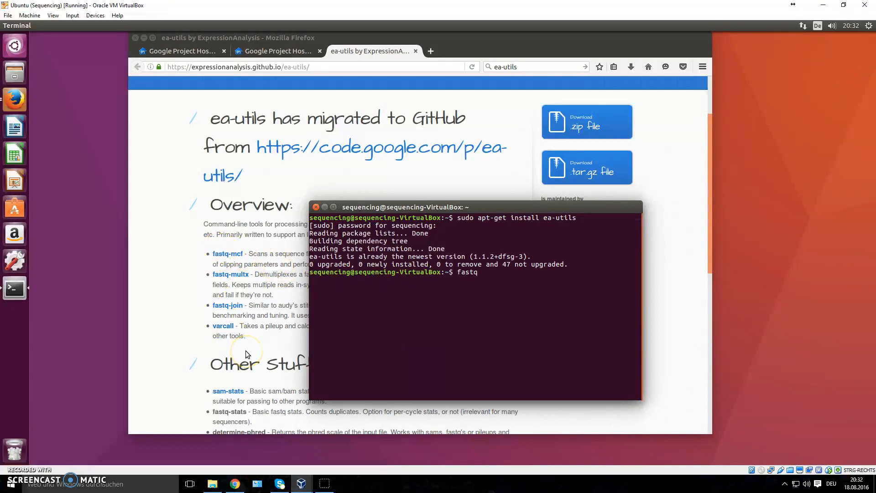
text(-mcf)
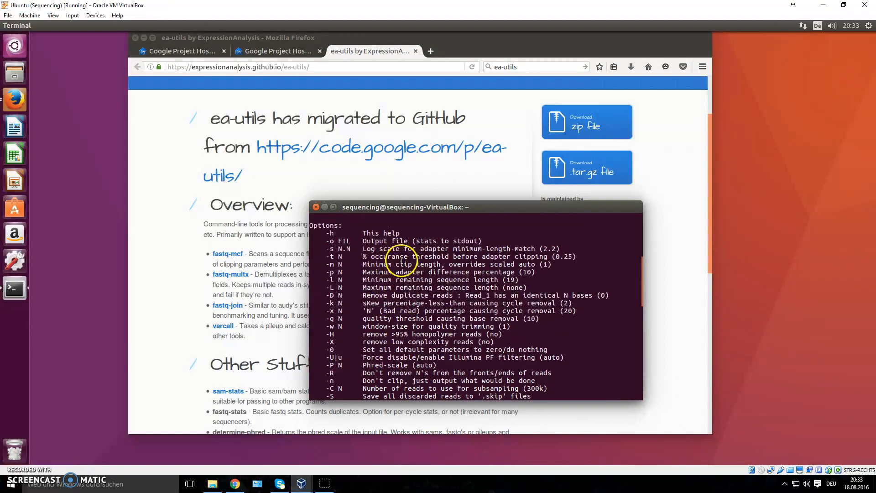
text(fastq-mcf)
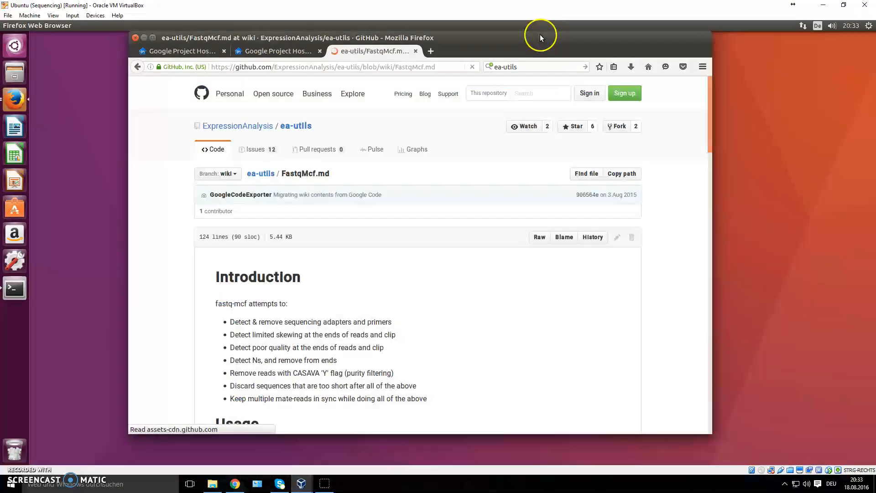
Scroll the fastq-mcf wiki page down to its Usage section.
scroll(down, 3)
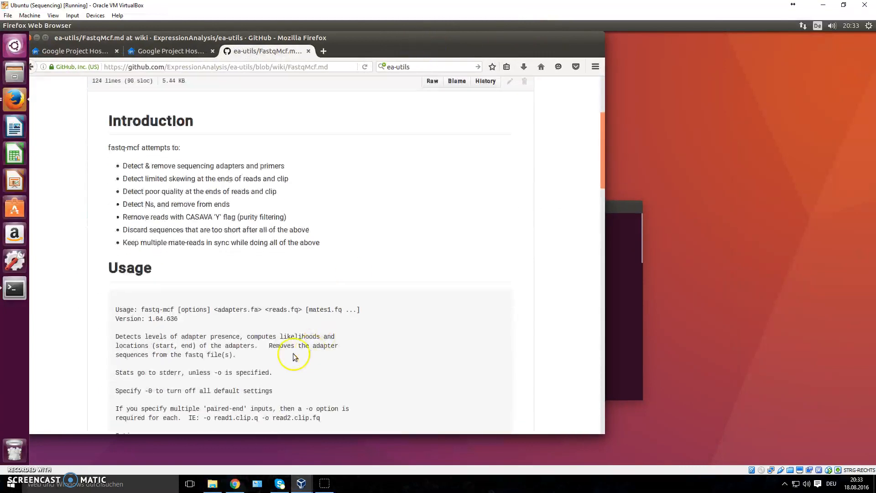
scroll(down, 3)
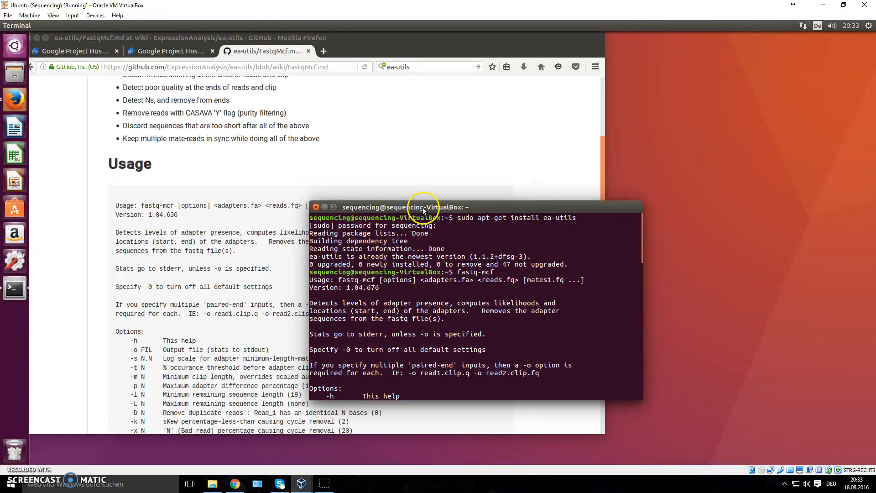
Move the terminal beside the wiki options list and begin a fastq-mcf command.
drag(422, 207, 526, 171)
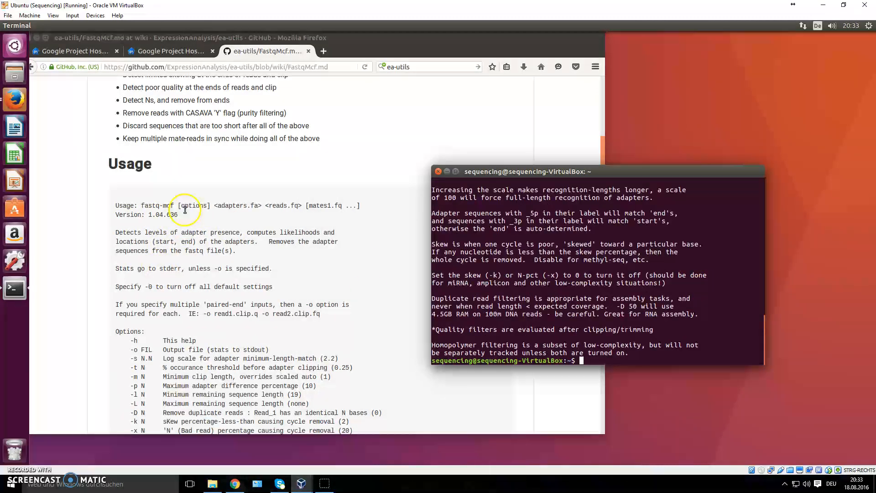
text(fastq)
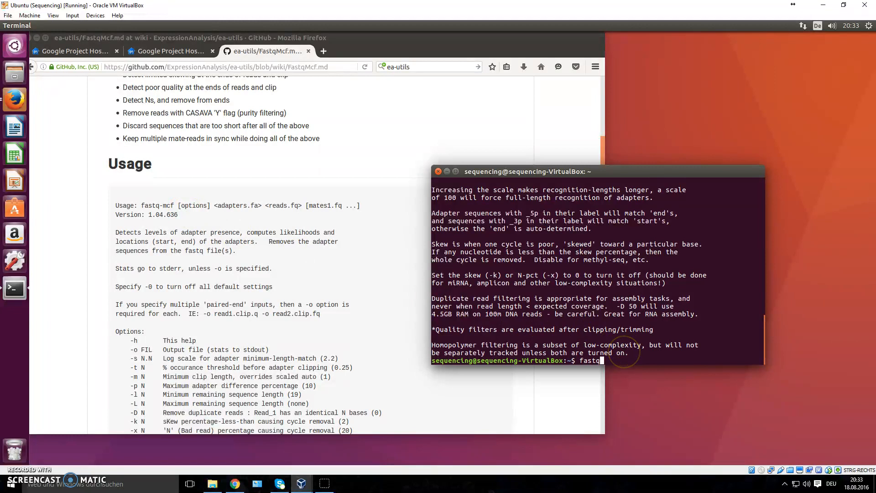
text(-)
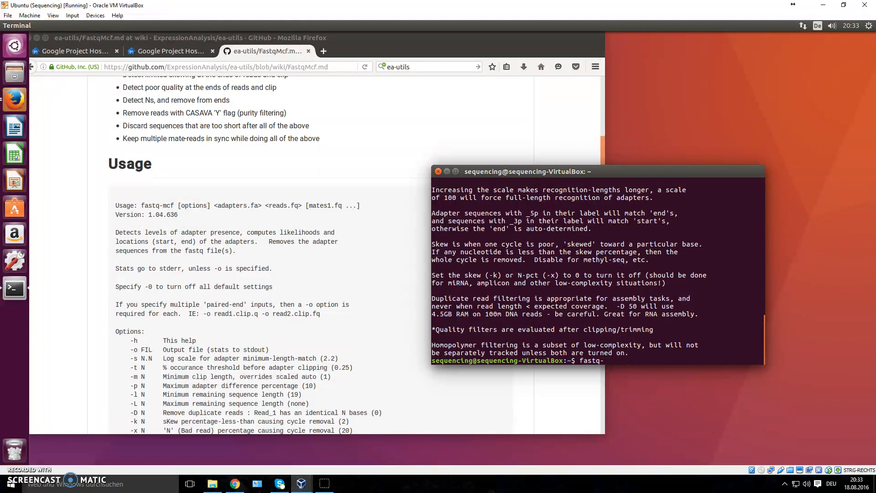
text(mcf)
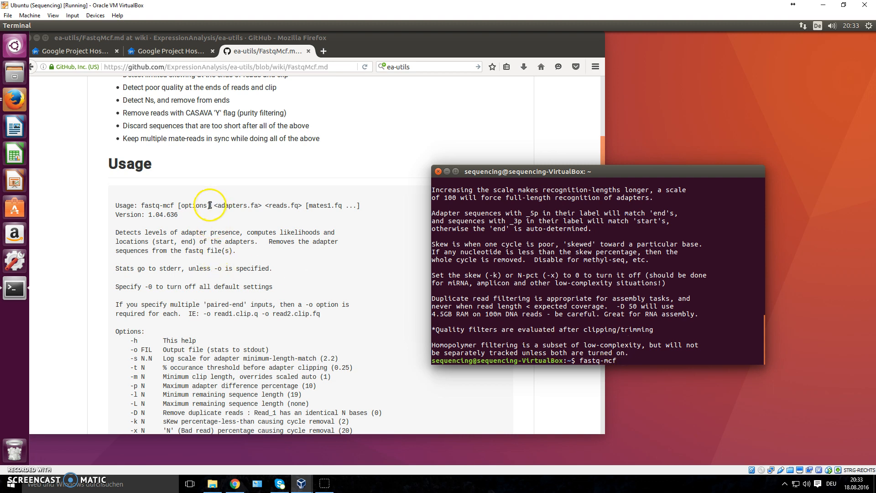
scroll(down, 3)
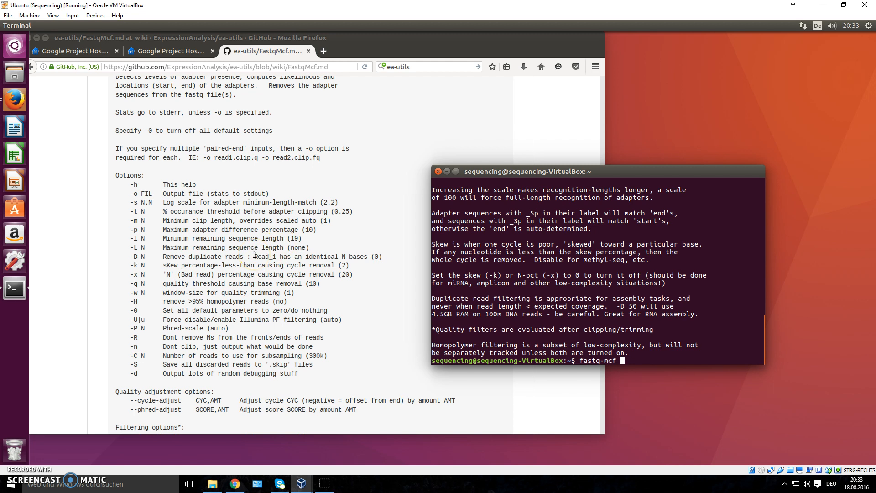
mouse_move(193, 255)
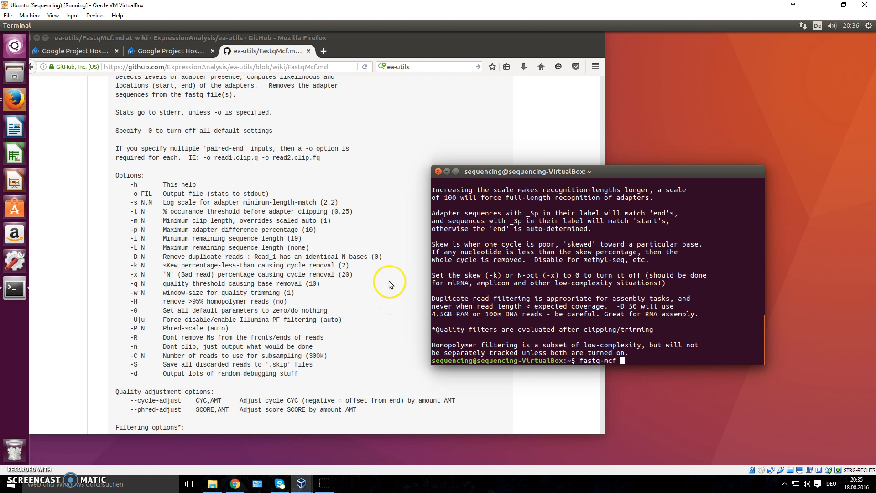
mouse_move(317, 284)
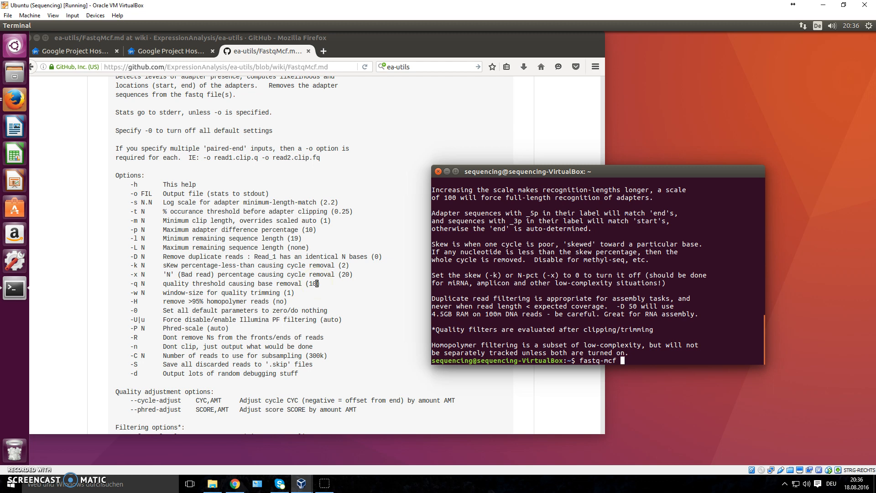
mouse_move(327, 286)
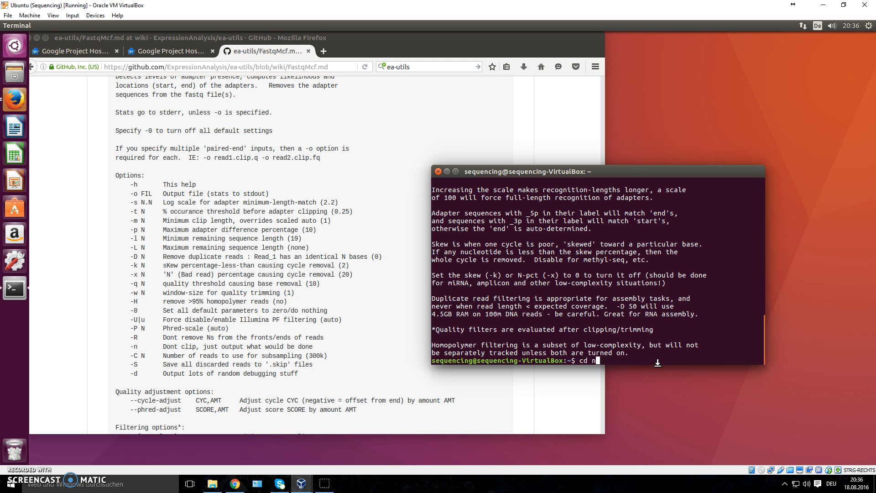
Change to ncbi/public/sra and remove the old test* files with rm.
text(cbi/public/sra/)
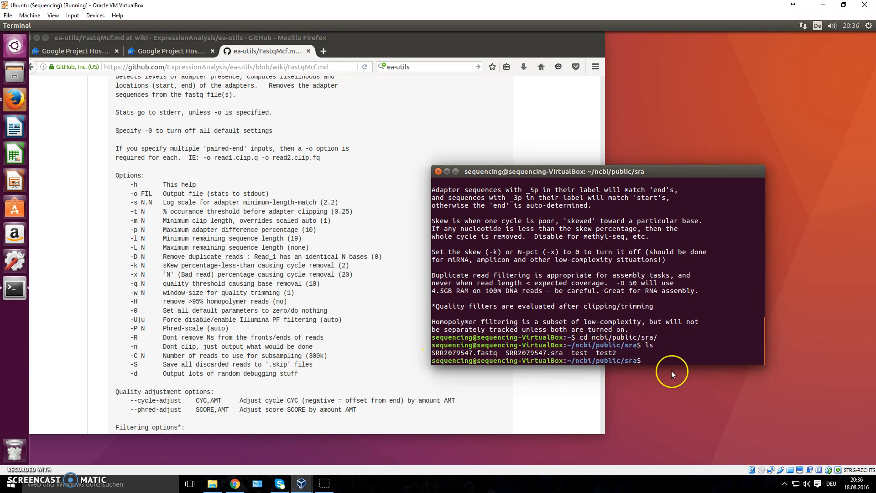
text(rm)
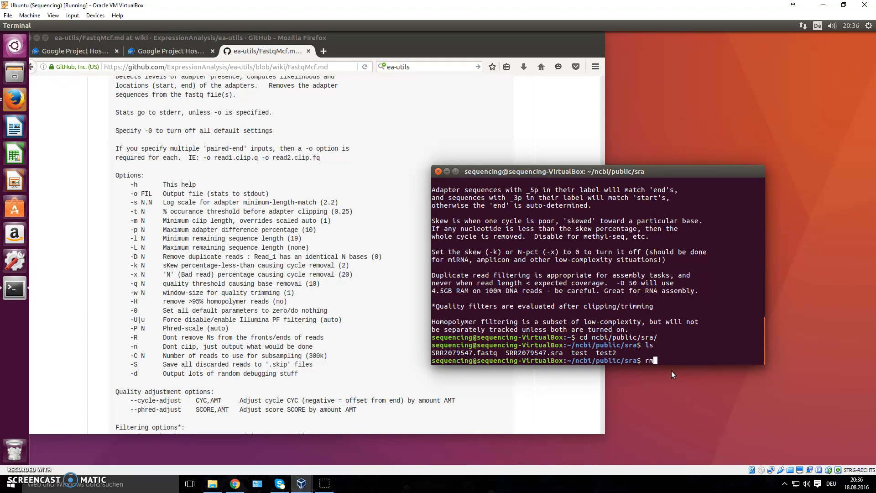
text(test)
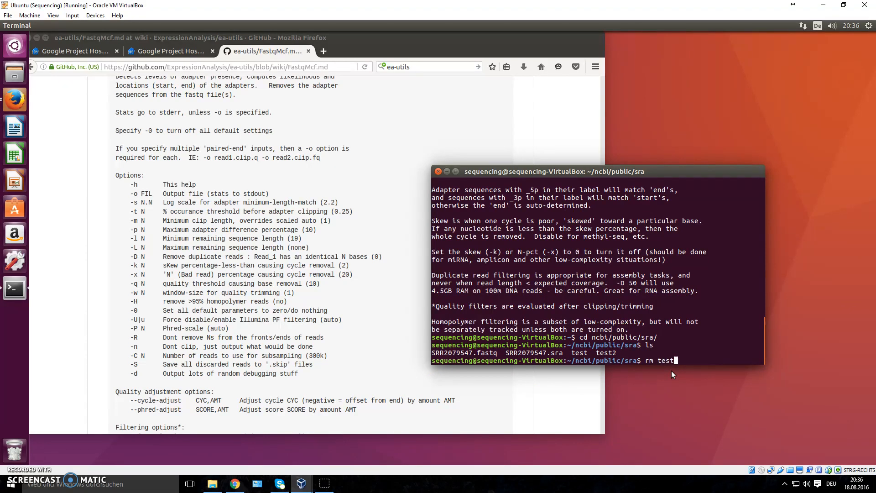
text(*)
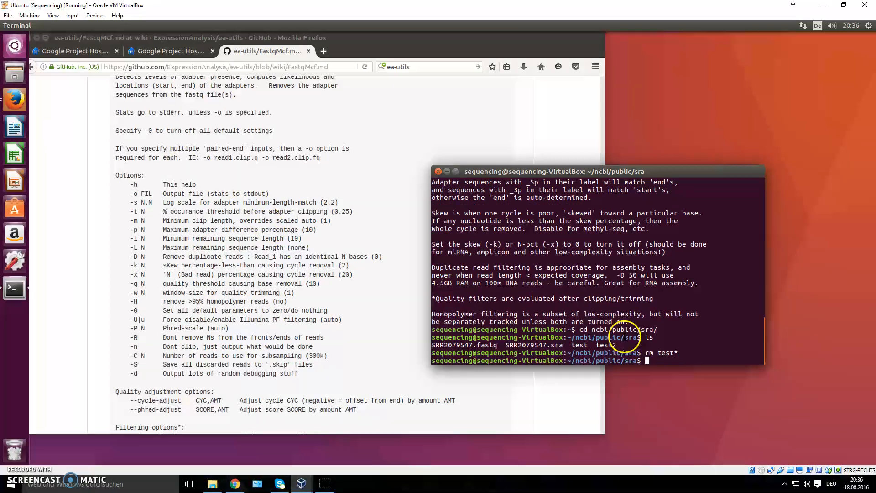
key(Return)
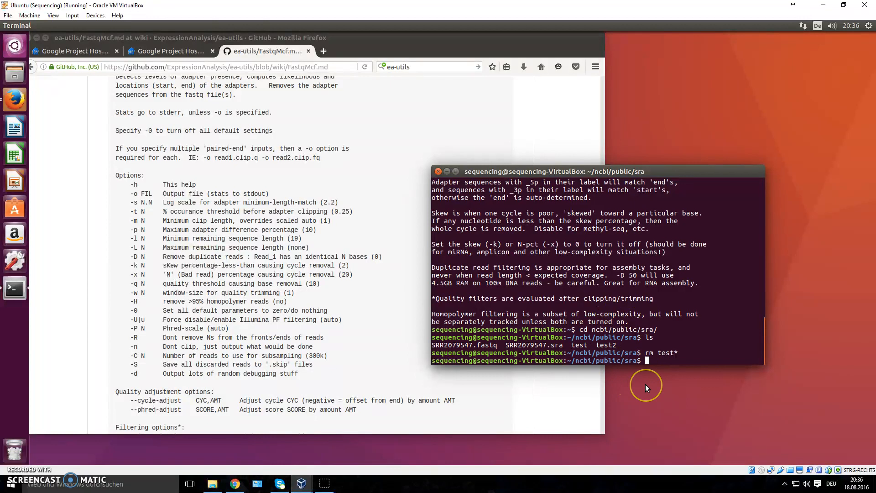
text(fastq-)
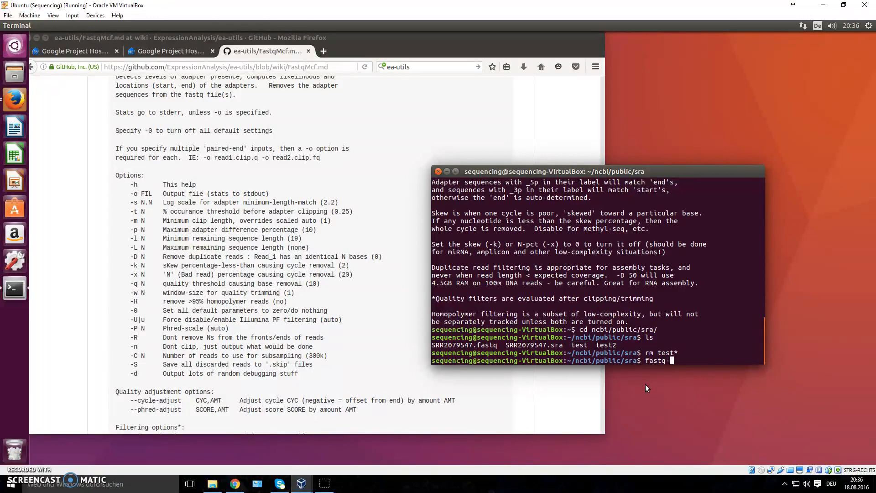
Extend the command to fastq-mcf -q 10, checking -q against the wiki options list.
text(mcf)
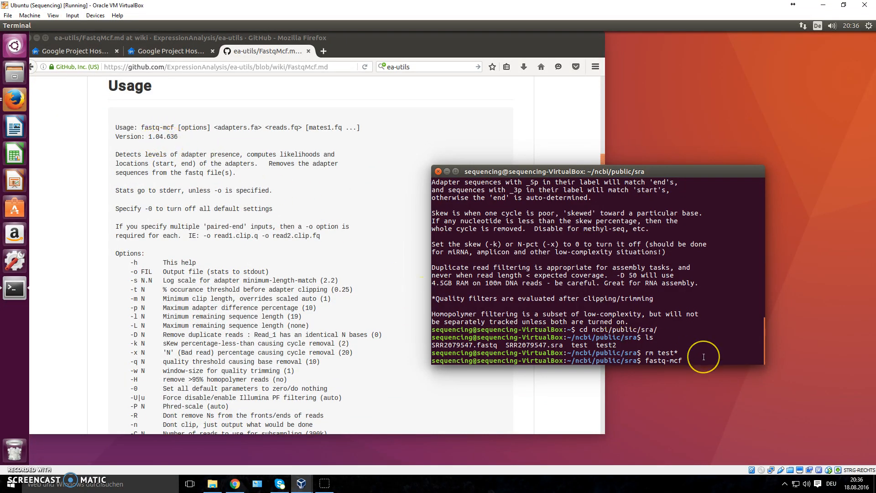
text(-)
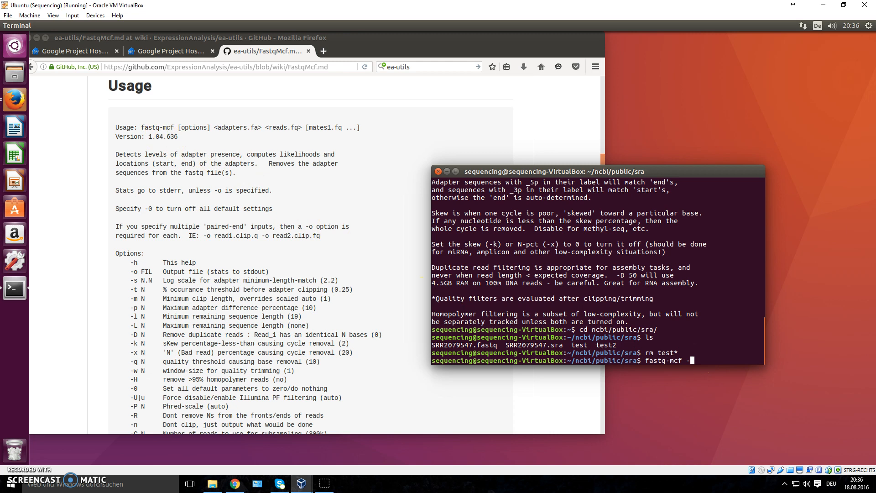
text(q)
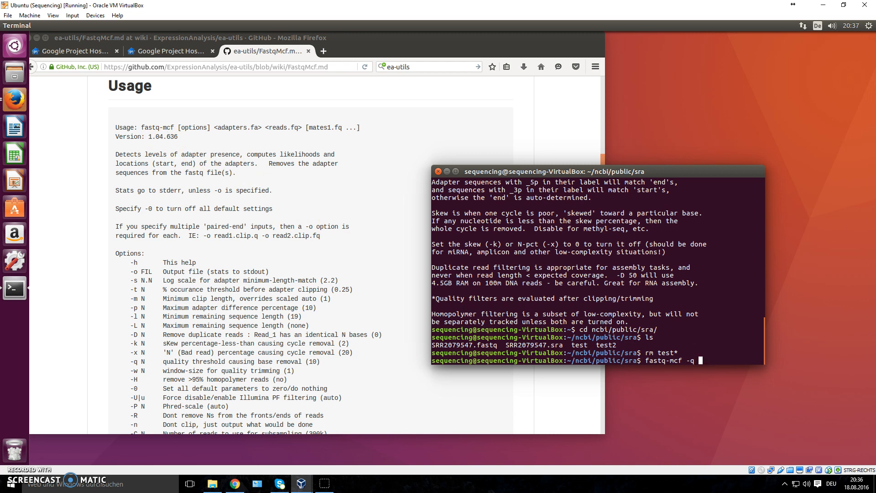
text(20)
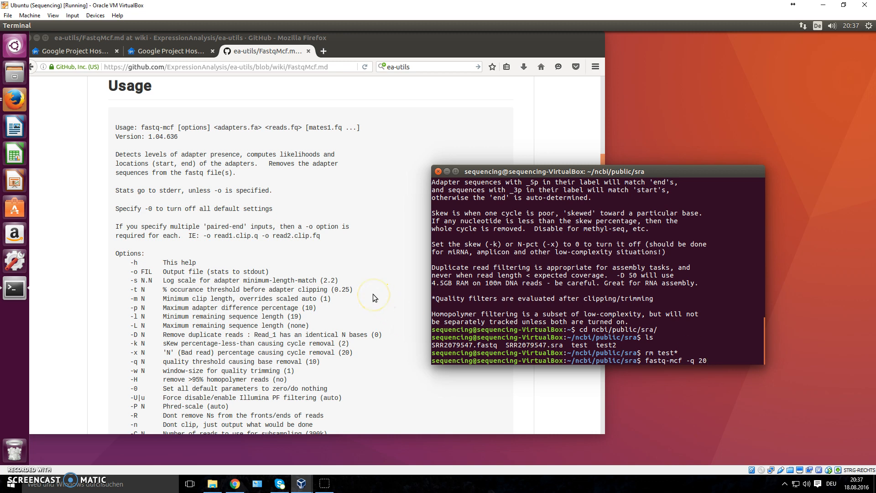
text(10)
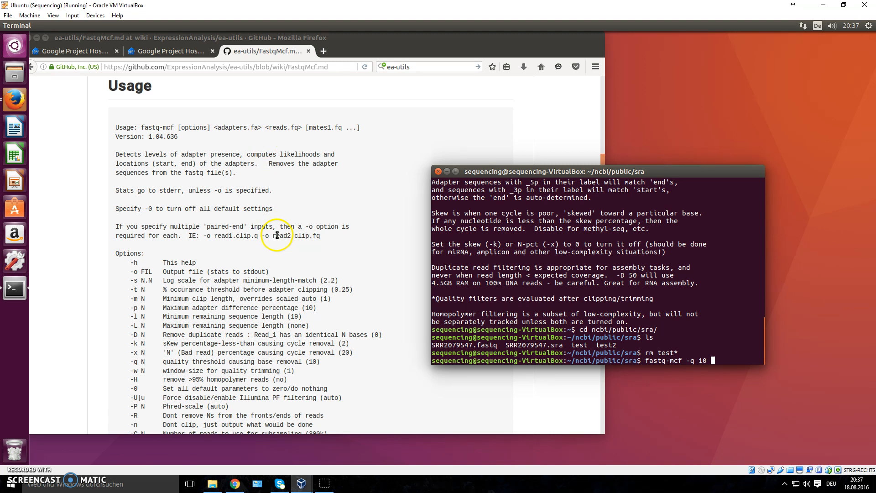
scroll(down, 3)
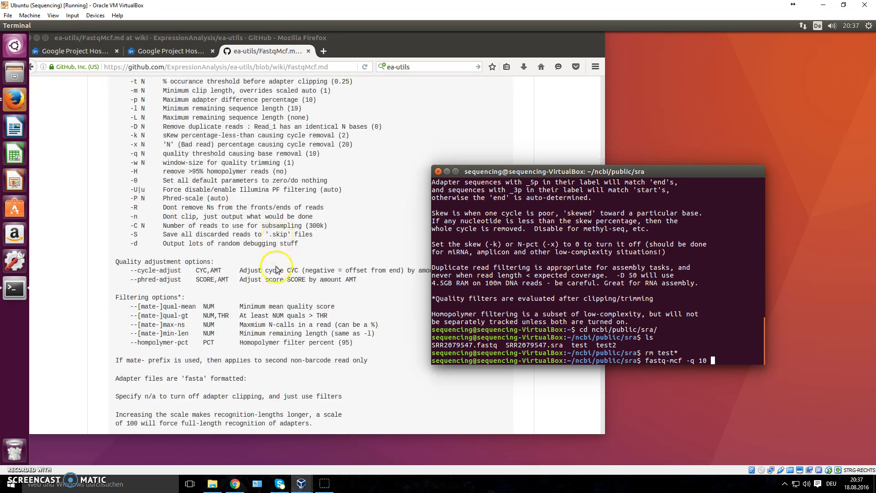
scroll(down, 3)
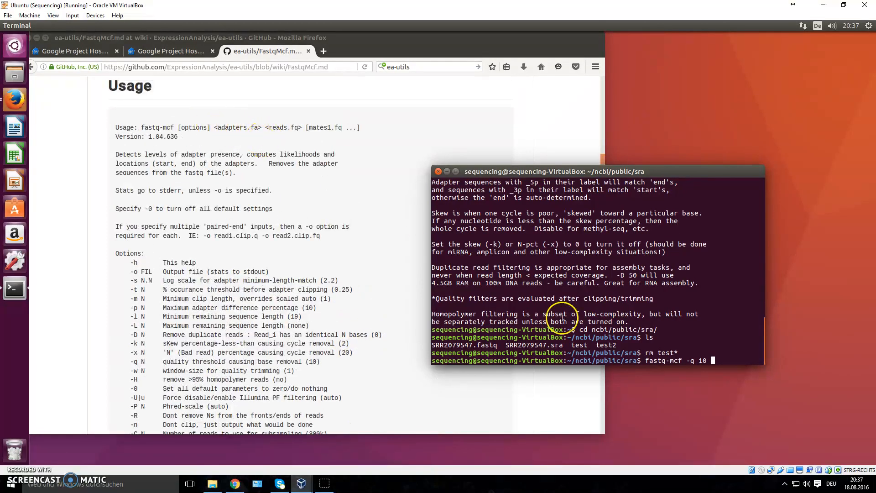
Add n/a as the adapter file and SR*.fastq as the input reads.
text(n)
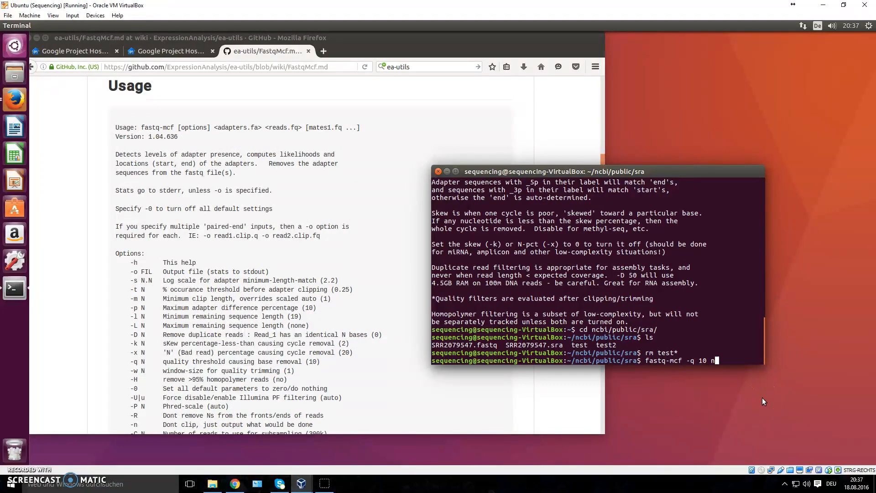
text(/a)
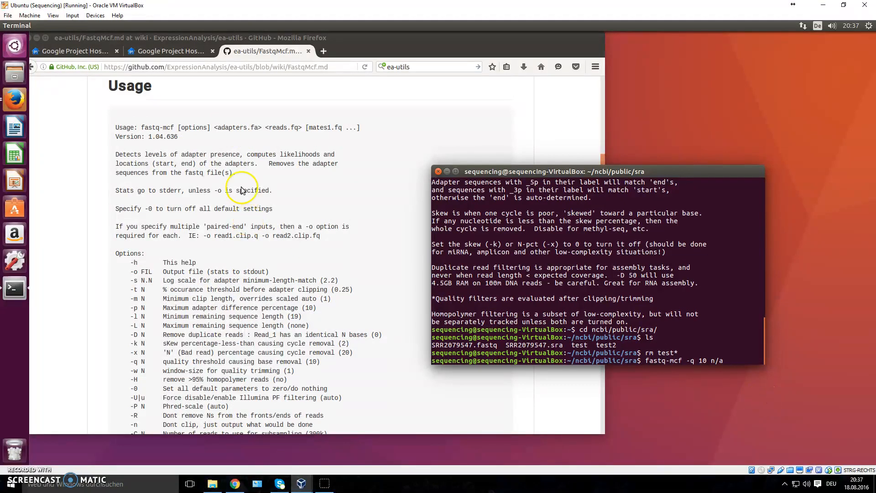
mouse_move(531, 374)
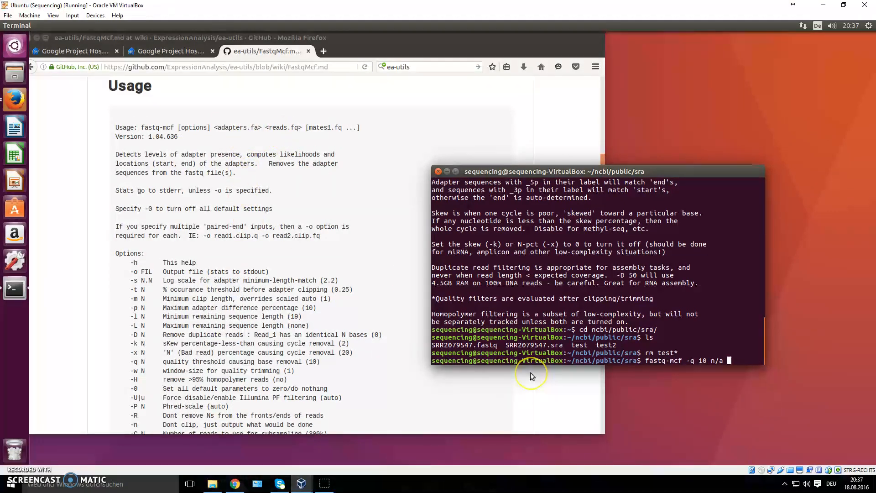
text(SR)
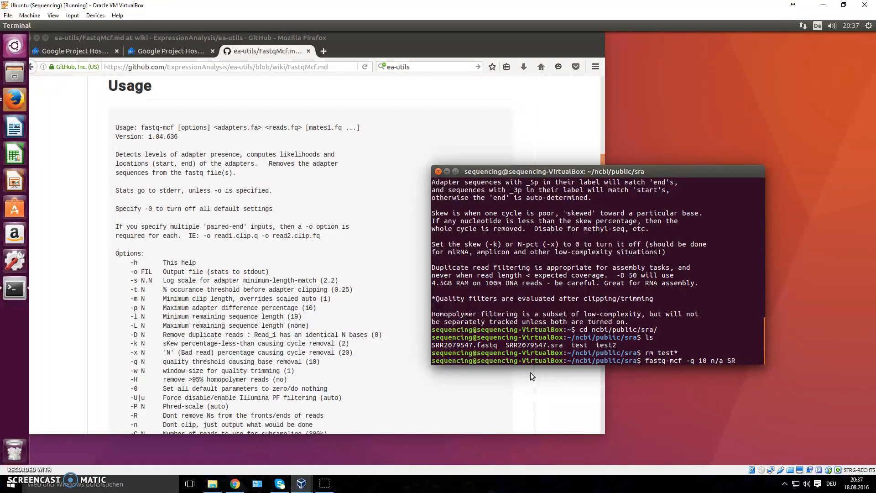
text(*)
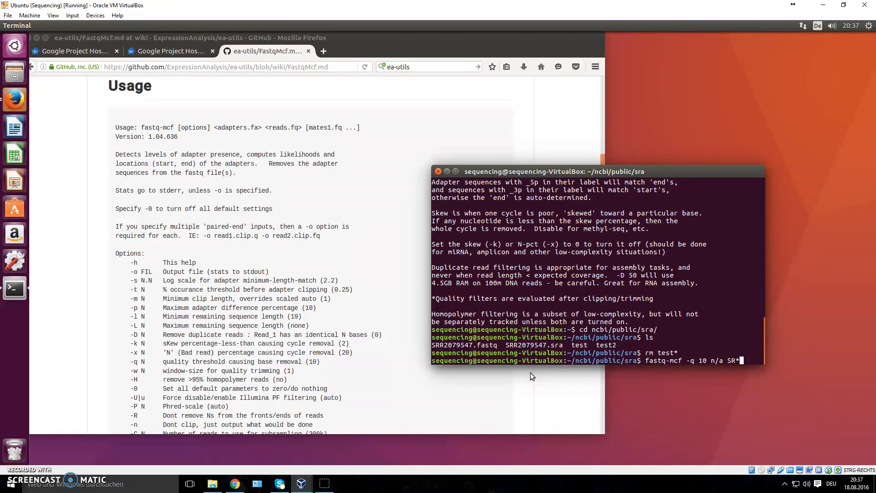
text(.fastq)
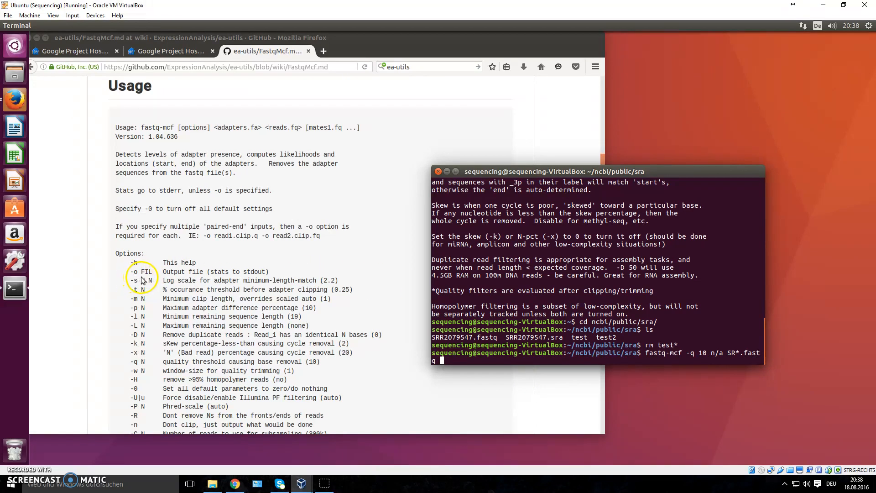
Set the output to -o SR_Q10.fastq and run the trim, reporting 278,561 reads.
text(-)
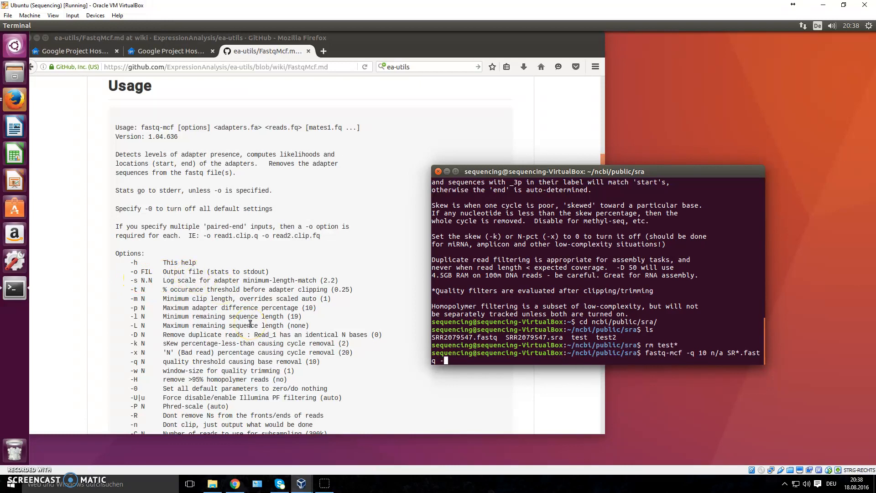
text(o)
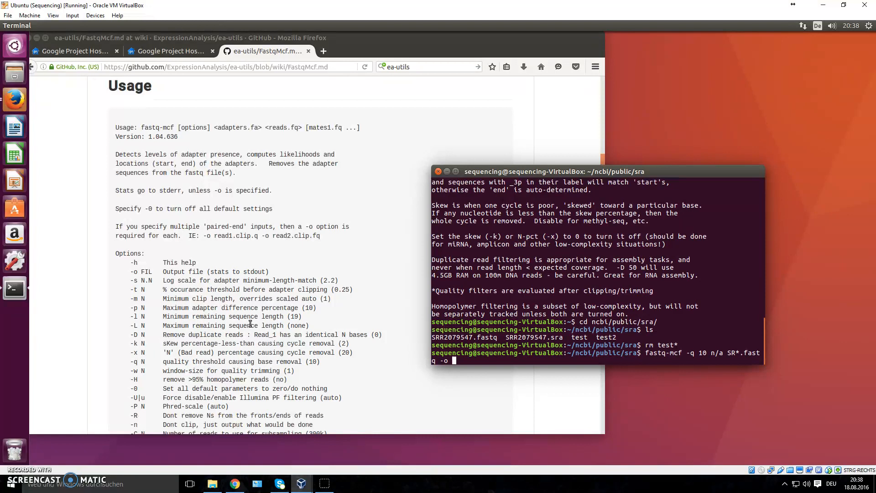
text(SR)
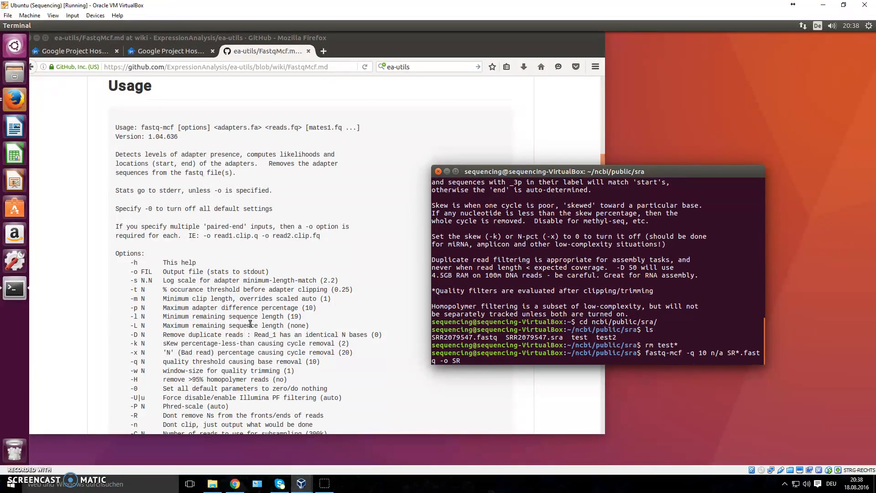
text(_Q)
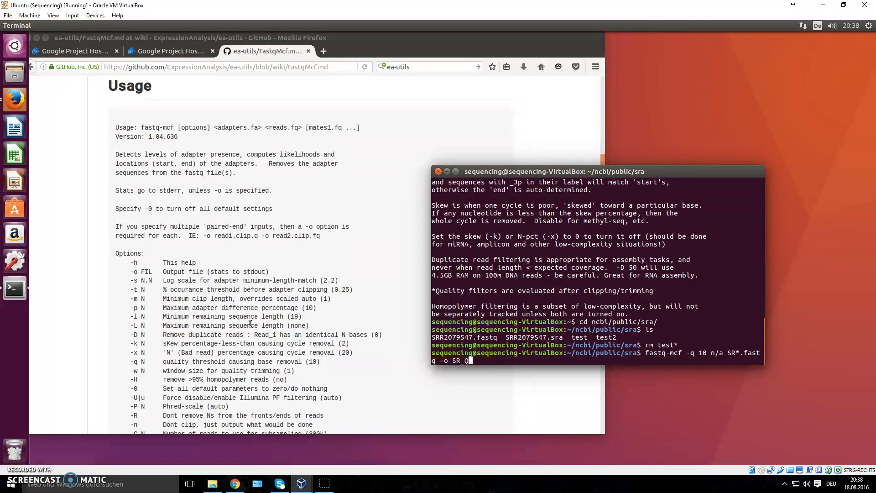
text(10.fastq)
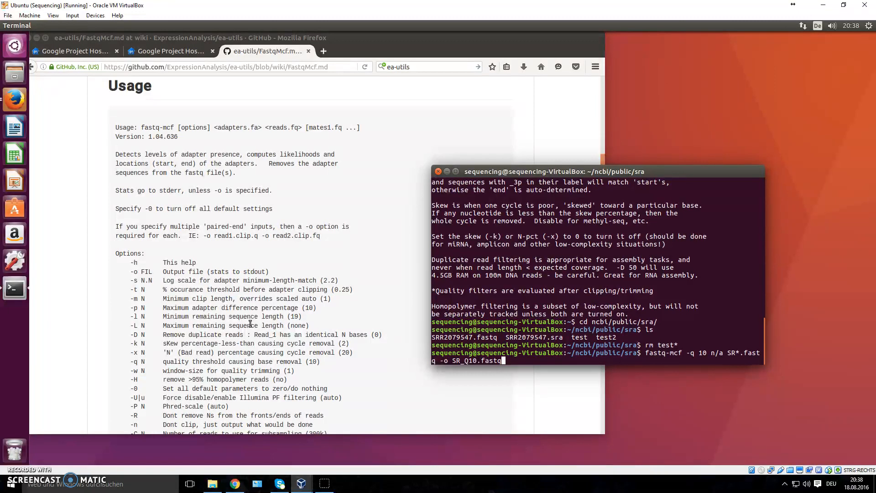
key(Return)
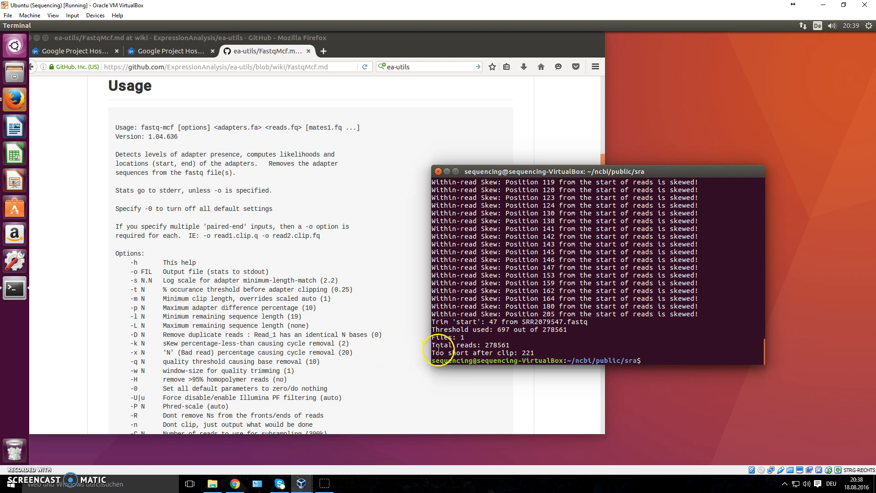
double_click(493, 345)
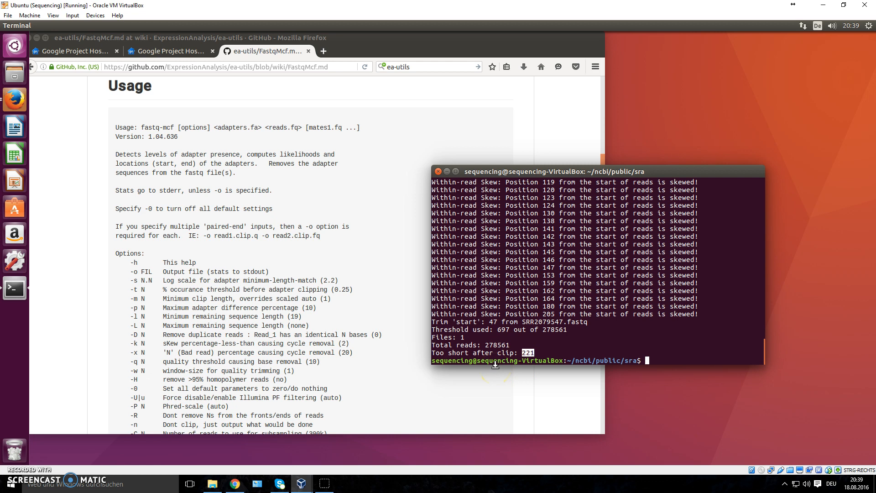
mouse_move(661, 363)
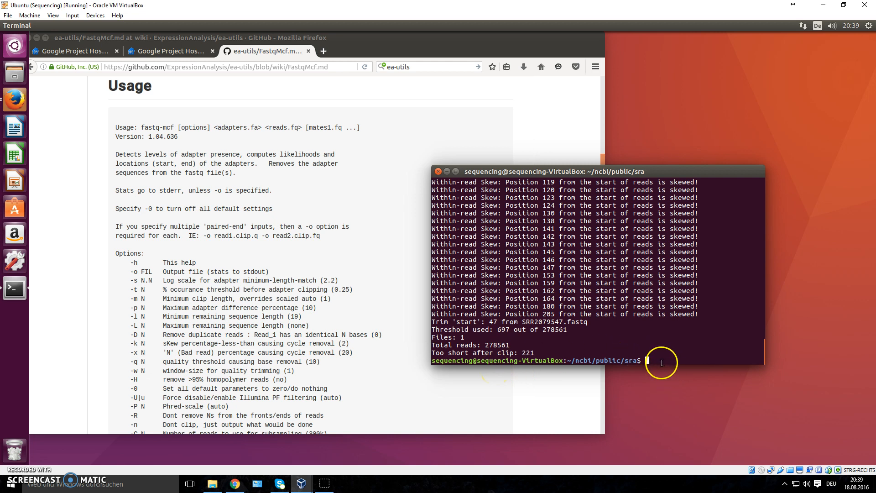
mouse_move(631, 320)
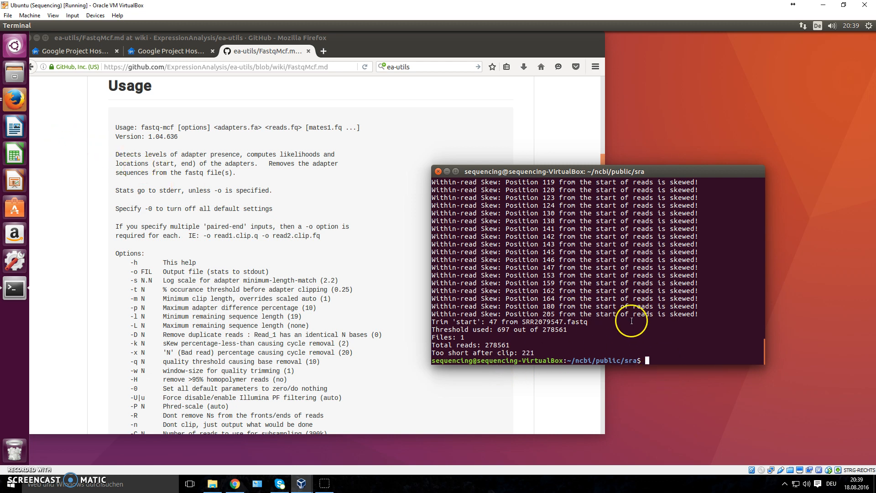
mouse_move(680, 335)
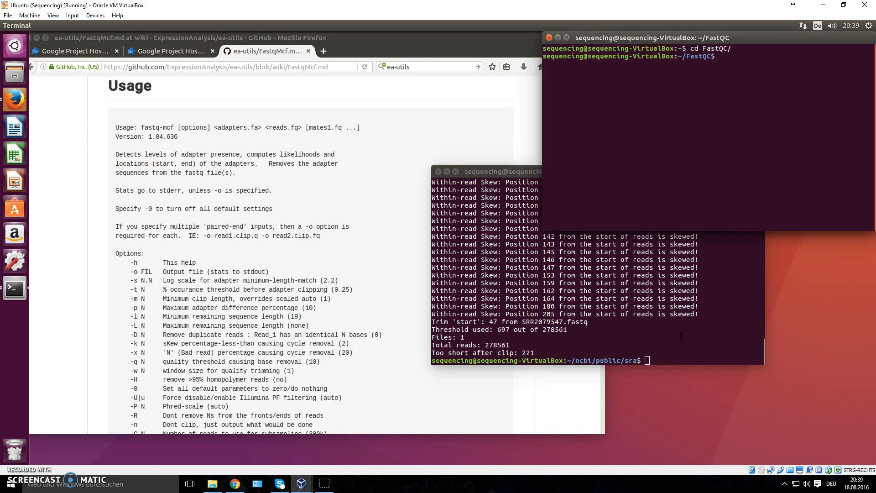
Launch FastQC from the terminal (./fastqc) and start opening sequence files.
text(./fastqc)
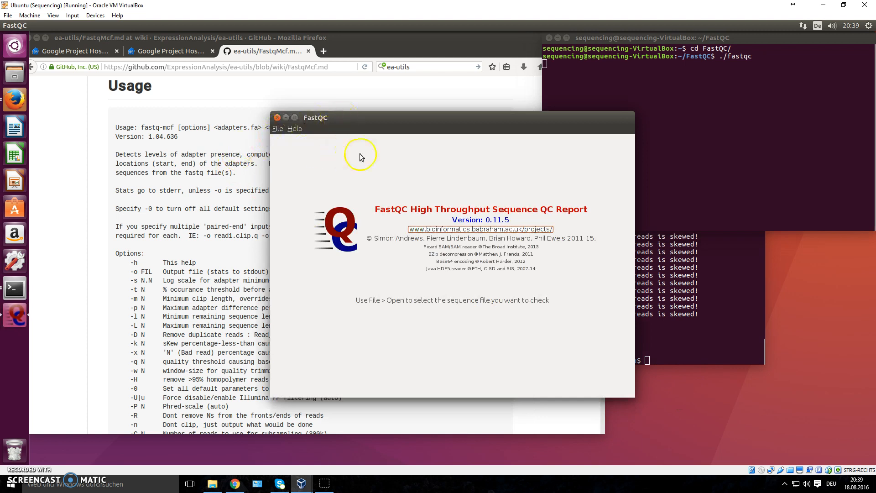
click(277, 129)
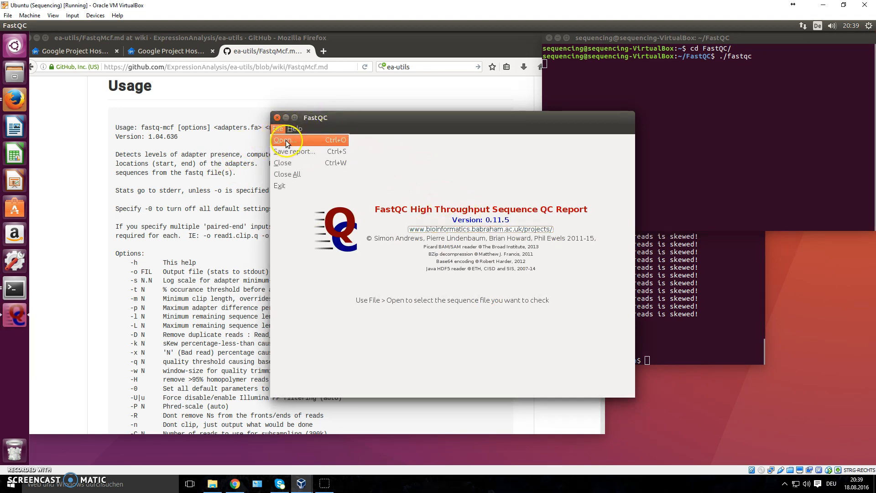
click(284, 140)
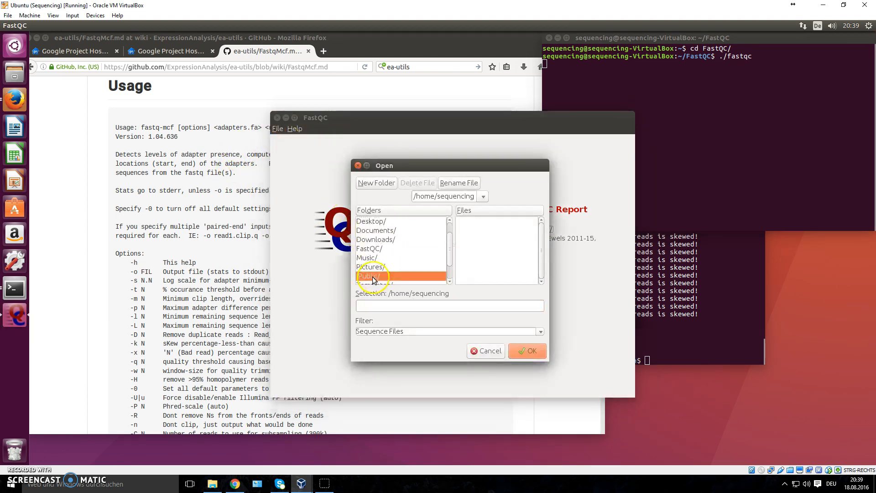
Browse to ncbi/public/sra and load both SRR2079547.fastq and SR_Q10.fastq.
double_click(371, 276)
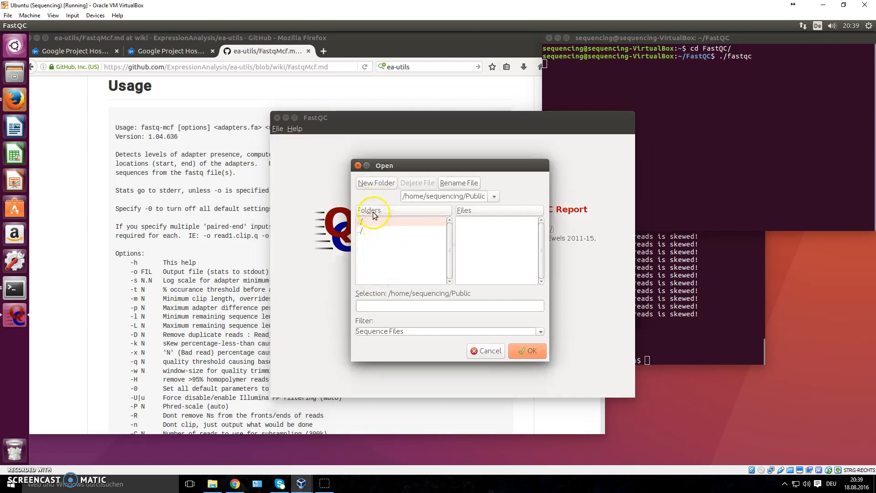
double_click(362, 230)
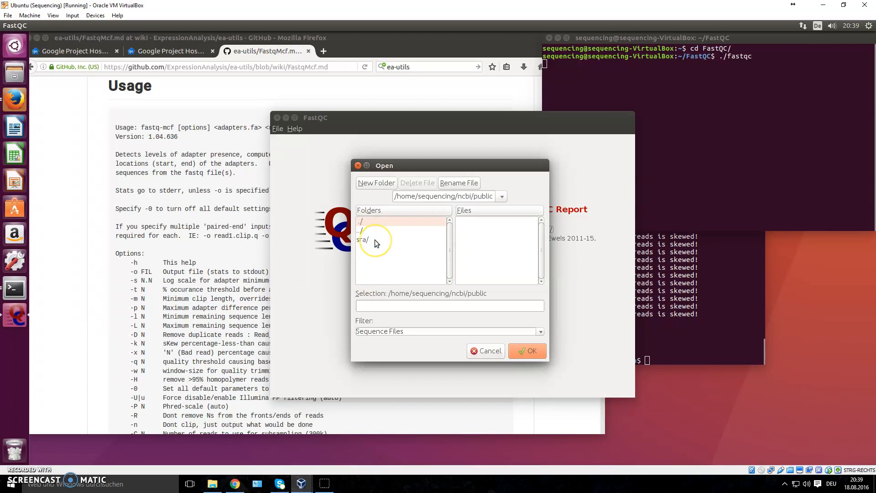
double_click(362, 240)
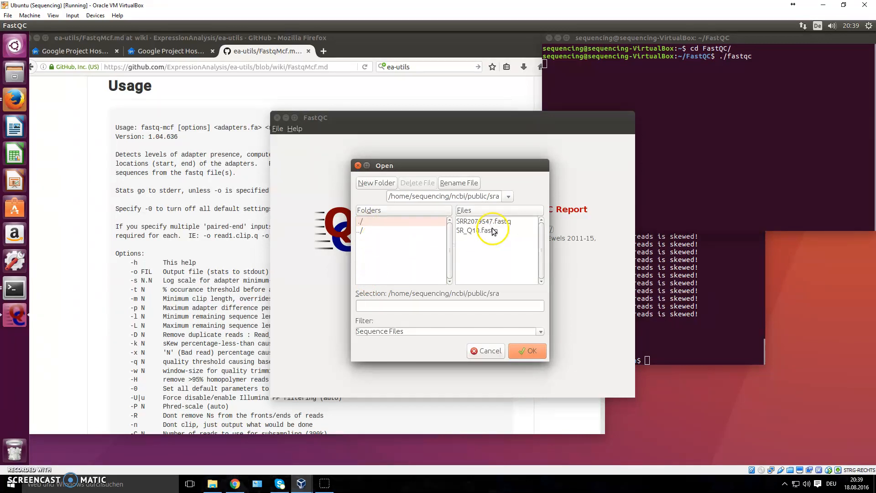
click(484, 221)
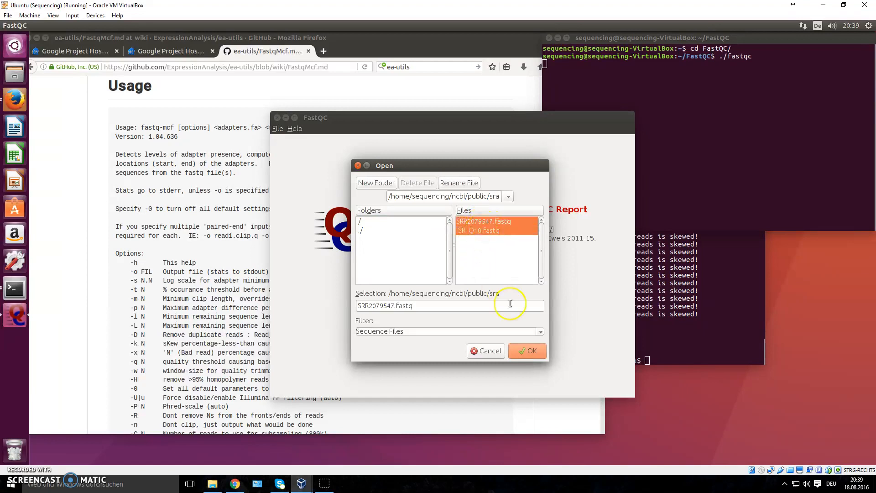
click(526, 351)
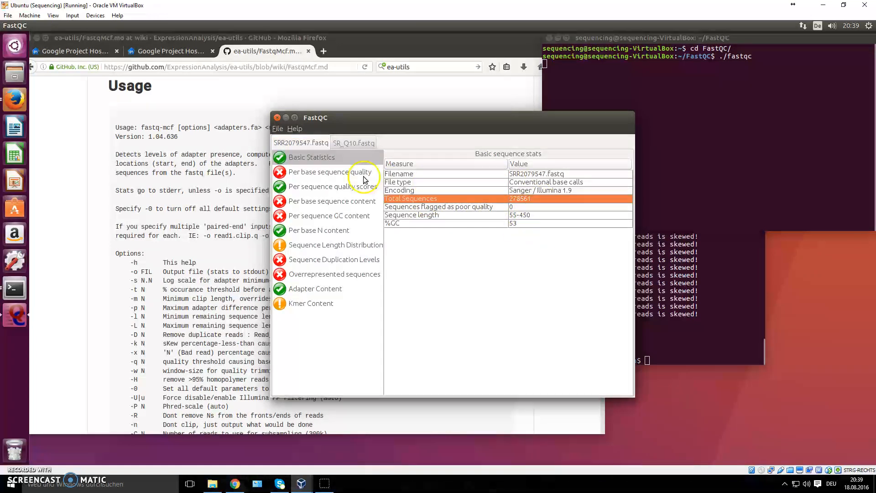
Review the original file's per-base quality and basic statistics, then switch to the SR_Q10.fastq report.
click(328, 171)
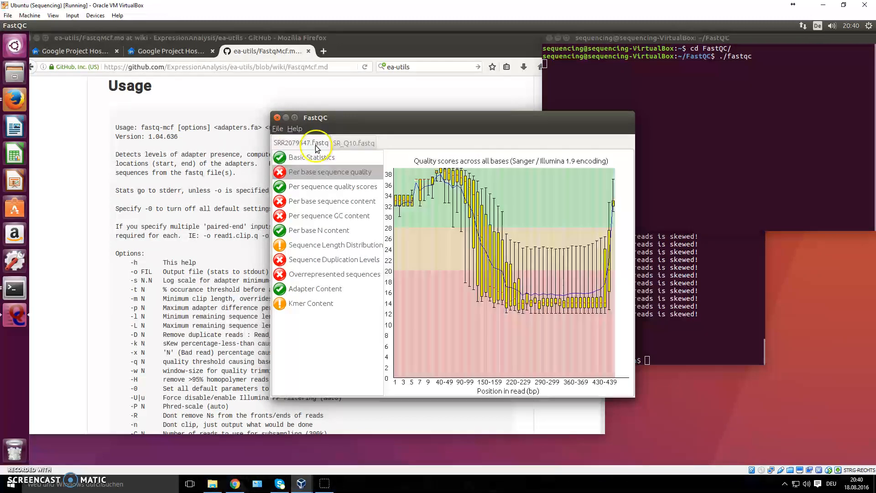
click(311, 157)
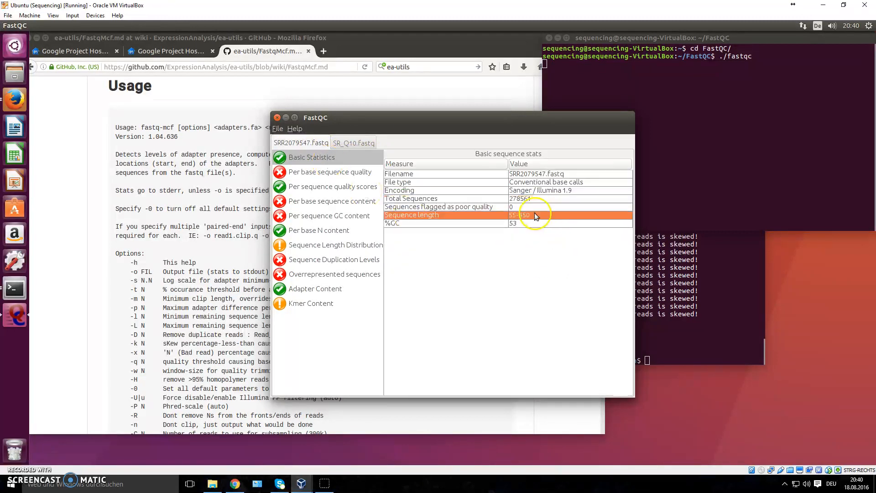
click(354, 143)
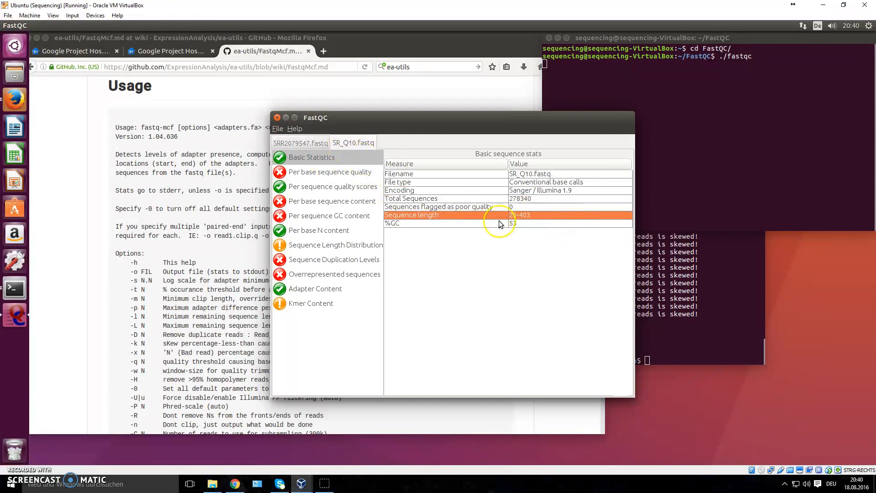
mouse_move(426, 226)
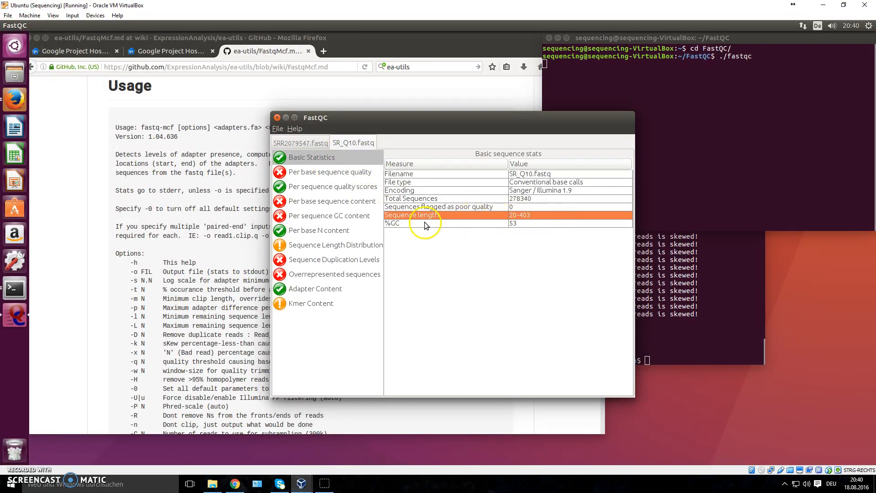
mouse_move(534, 230)
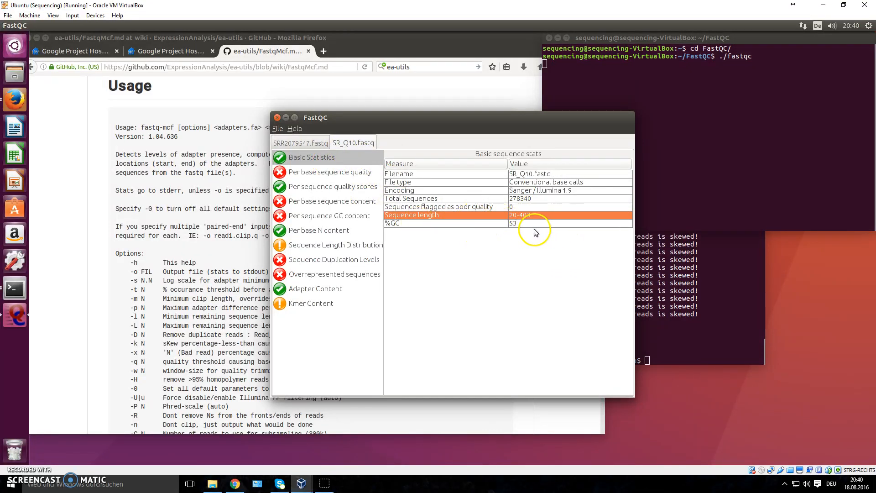
mouse_move(727, 110)
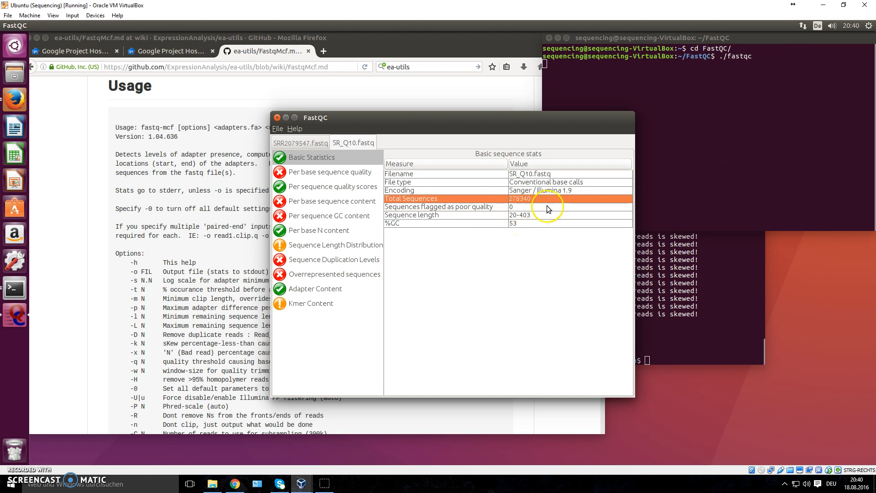
Compare basic statistics: original 278,561 sequences (55–450) versus trimmed 278,340 (20–403).
click(300, 142)
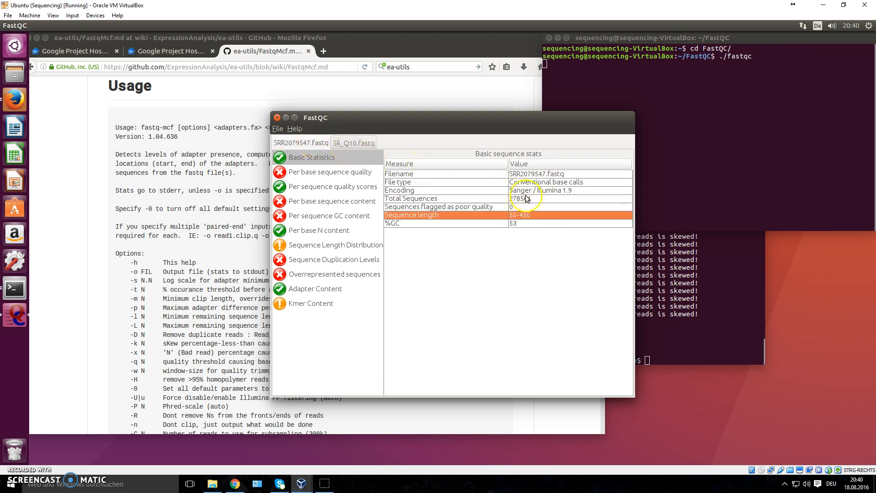
click(352, 142)
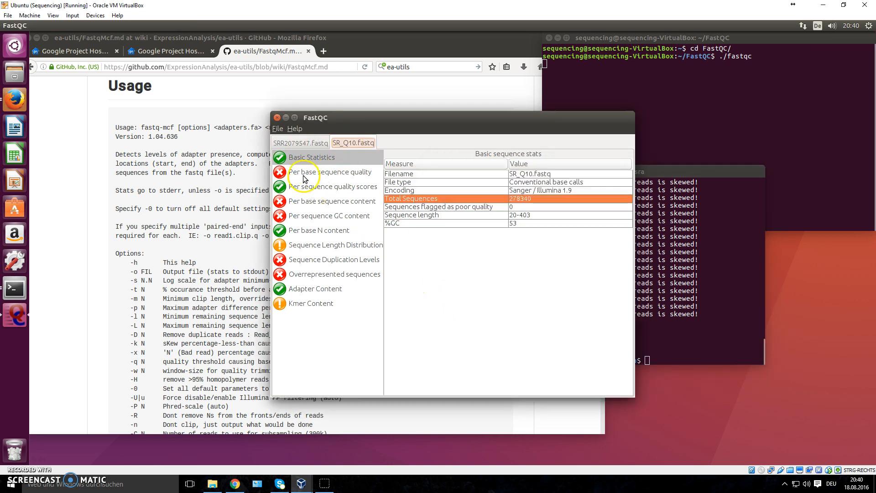
Show the per-base sequence quality plot for SR_Q10.fastq, with quality dropping at later positions.
click(330, 172)
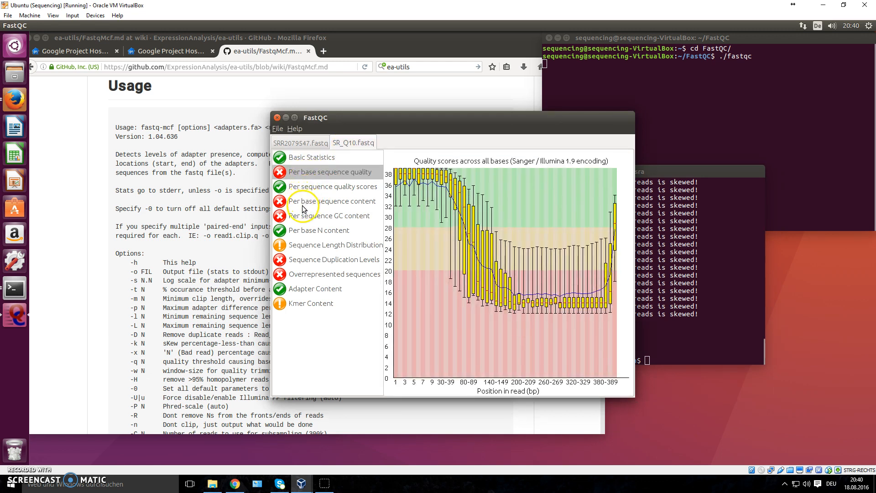
click(299, 144)
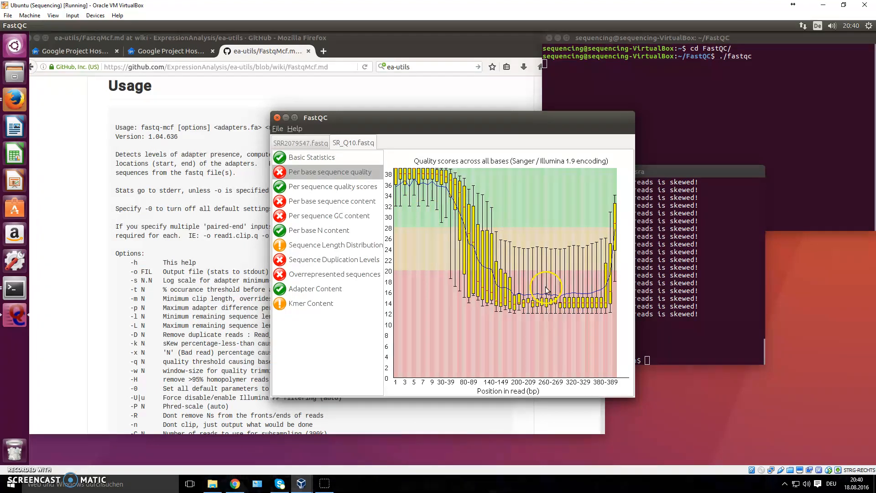
mouse_move(620, 193)
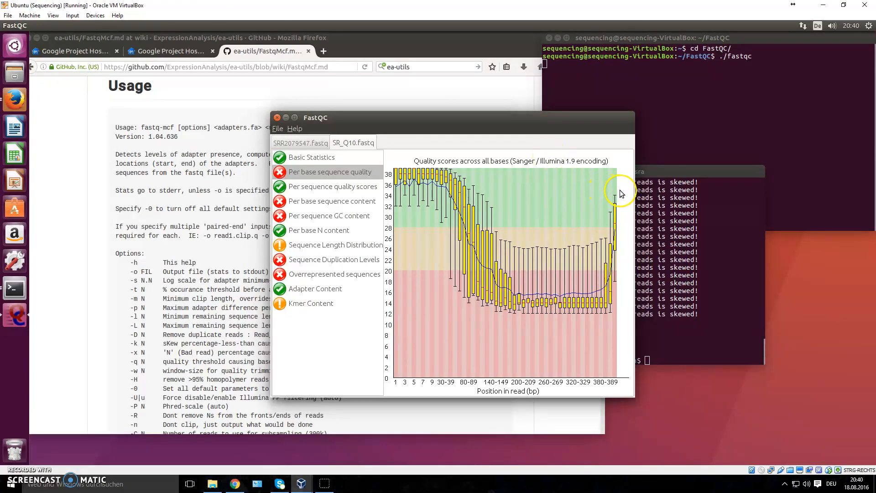
mouse_move(494, 320)
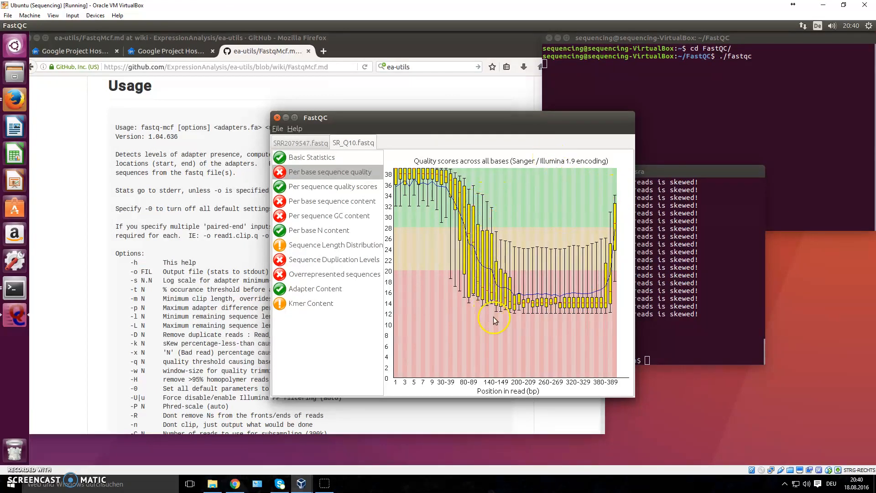
mouse_move(482, 277)
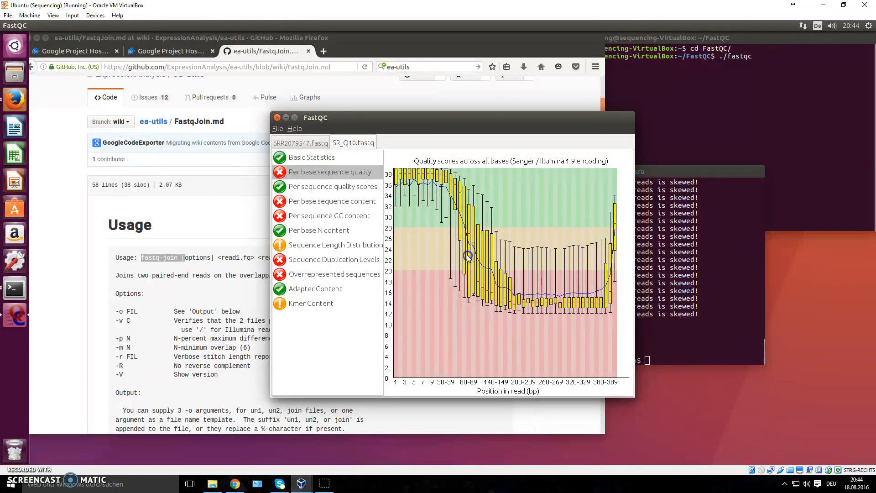
mouse_move(408, 239)
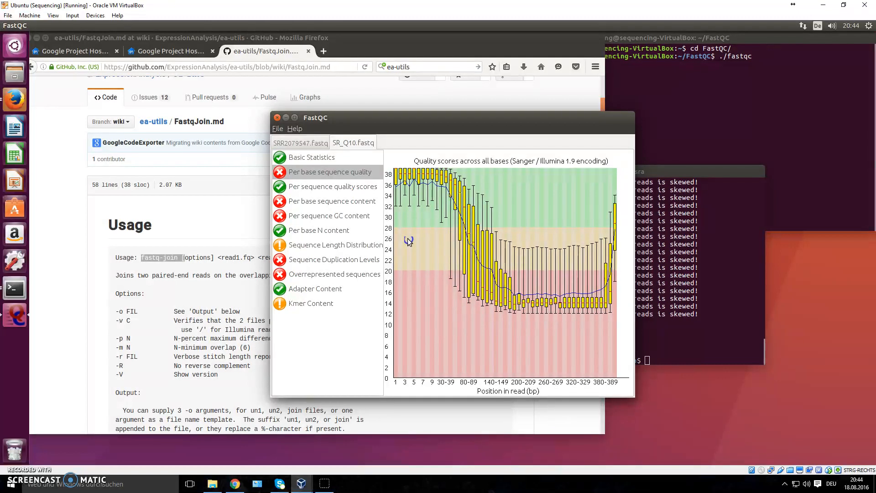
mouse_move(347, 195)
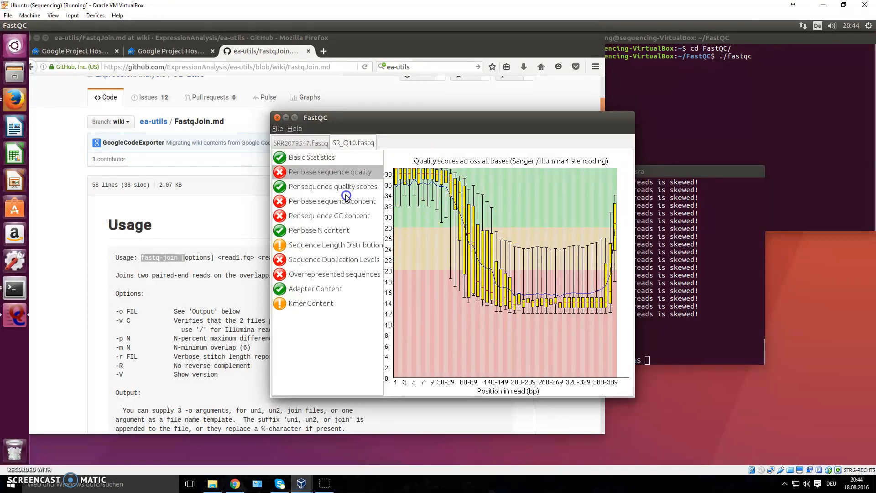
mouse_move(456, 176)
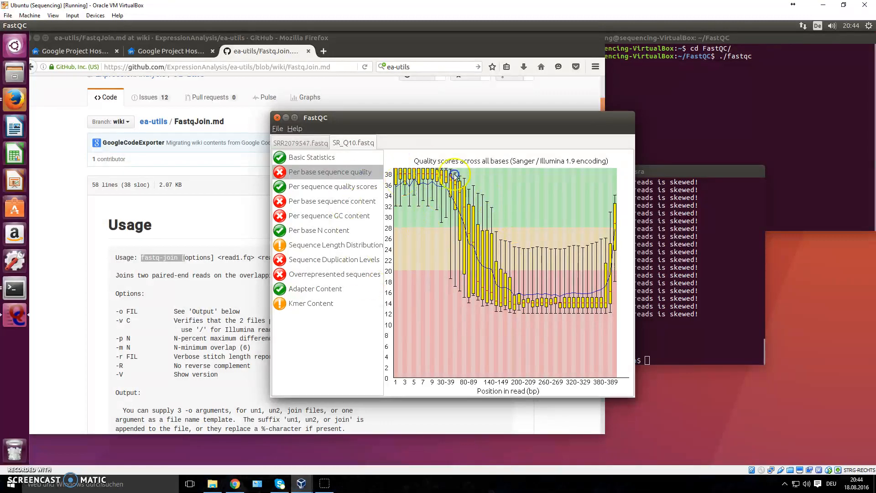
mouse_move(407, 220)
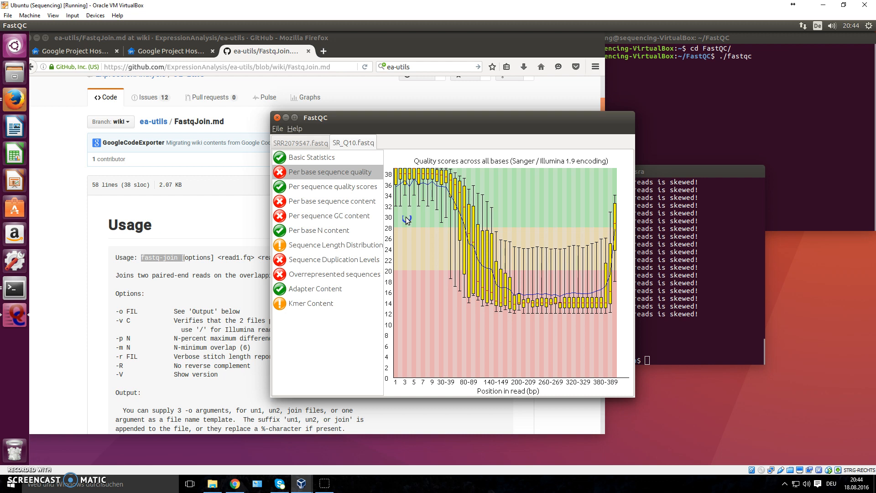
mouse_move(472, 168)
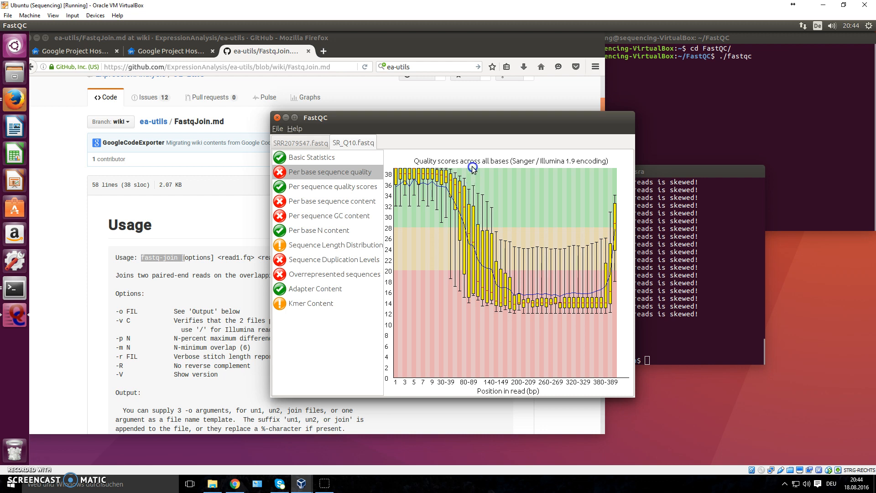
mouse_move(576, 184)
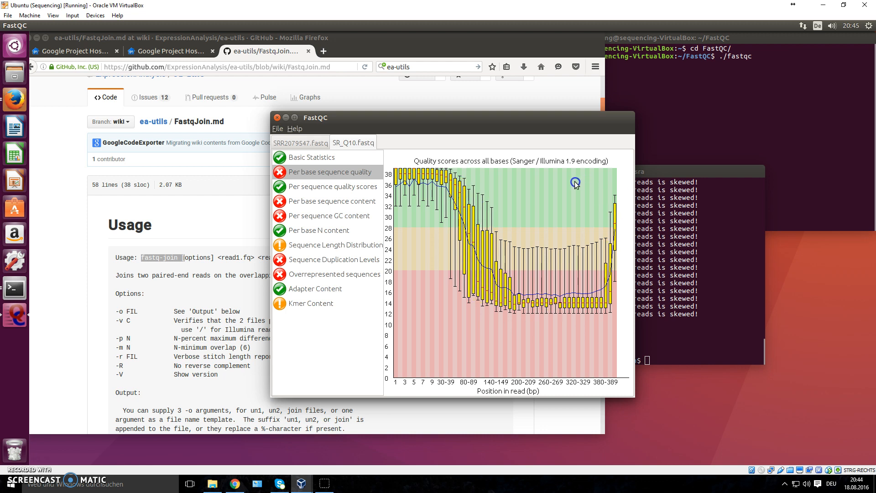
mouse_move(575, 220)
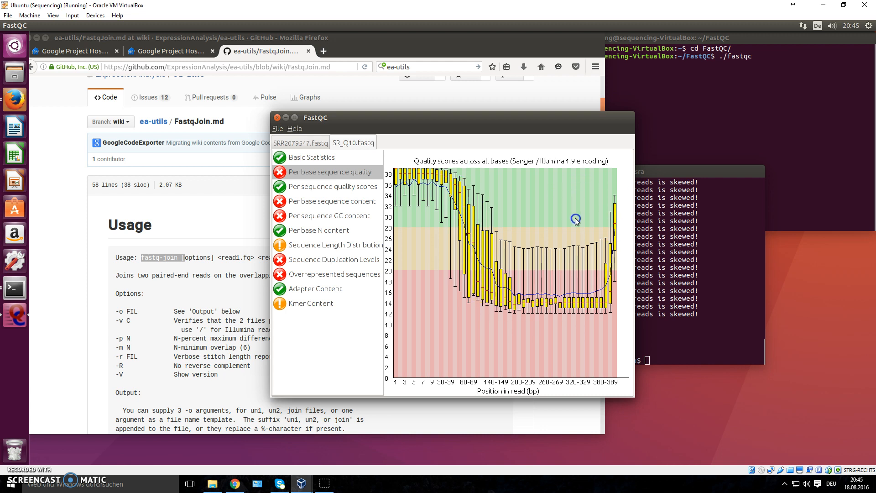
mouse_move(495, 311)
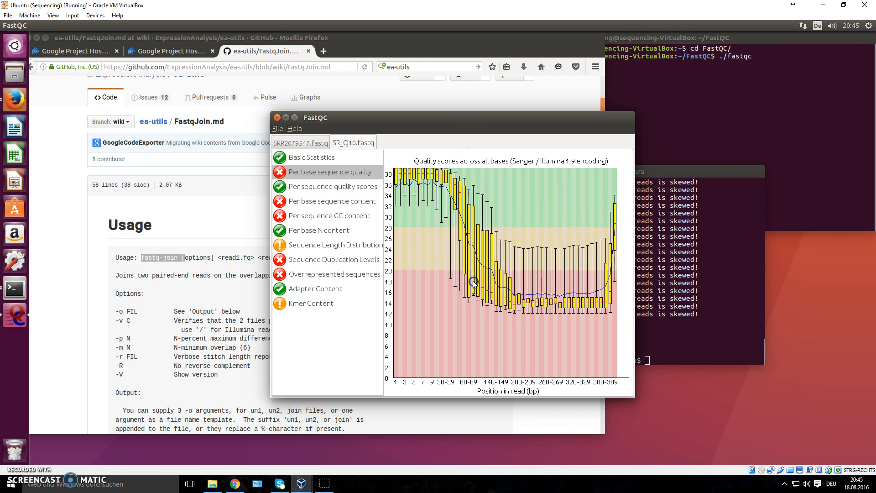
mouse_move(508, 271)
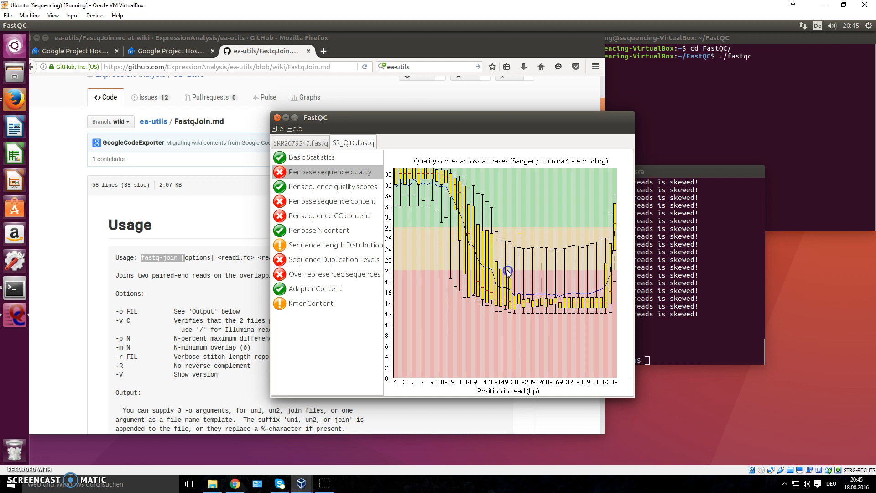
mouse_move(503, 264)
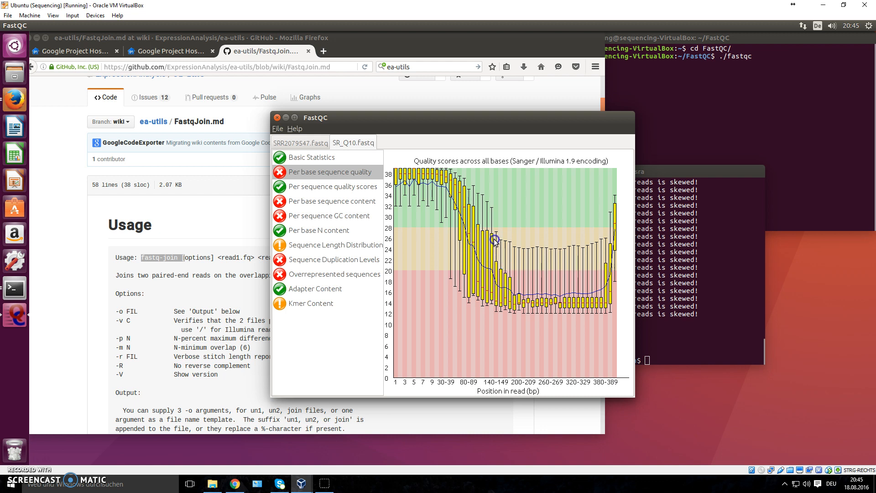
mouse_move(407, 183)
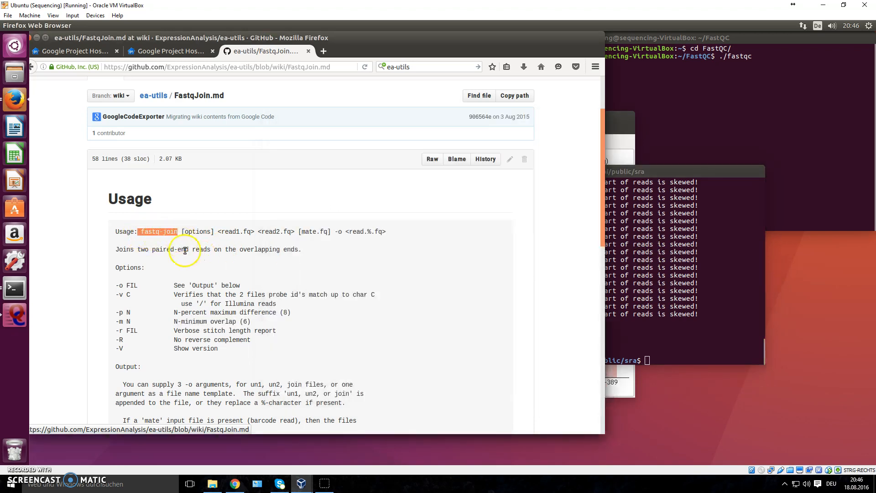
mouse_move(233, 227)
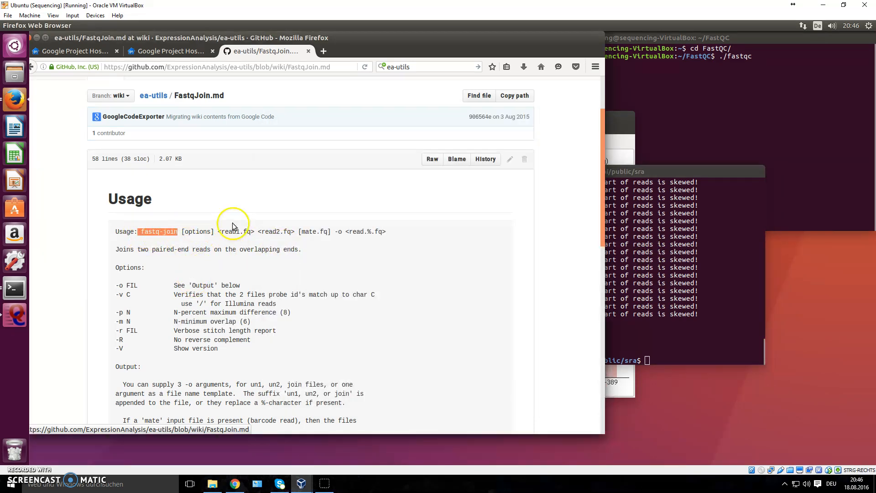
mouse_move(171, 323)
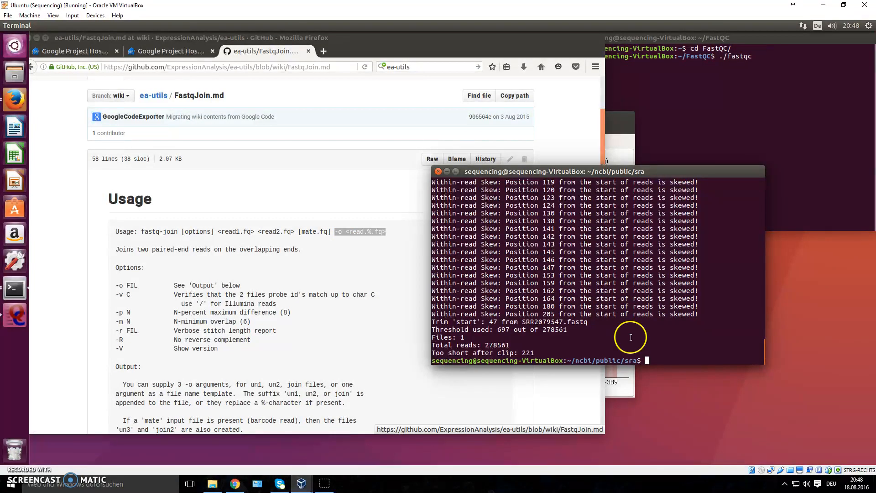
mouse_move(552, 342)
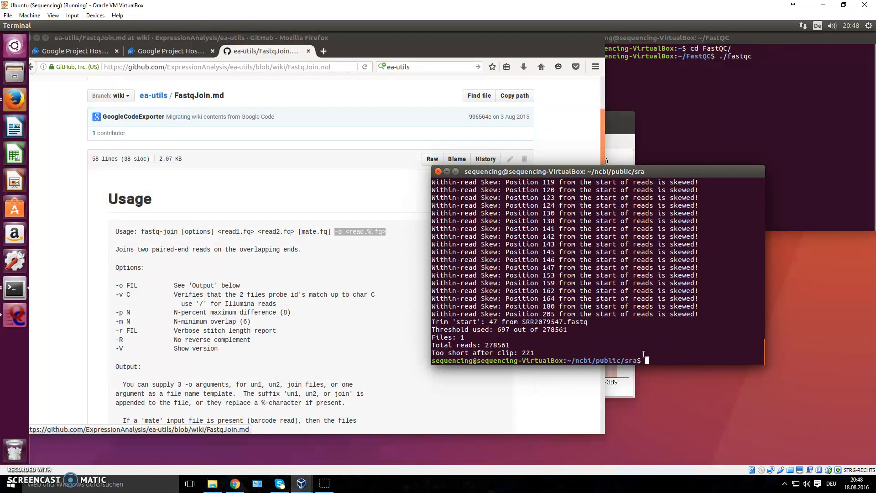
mouse_move(631, 307)
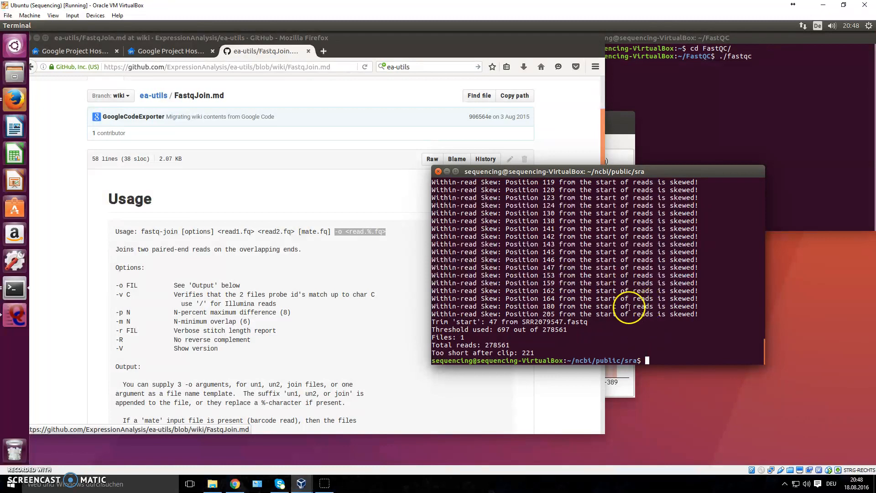